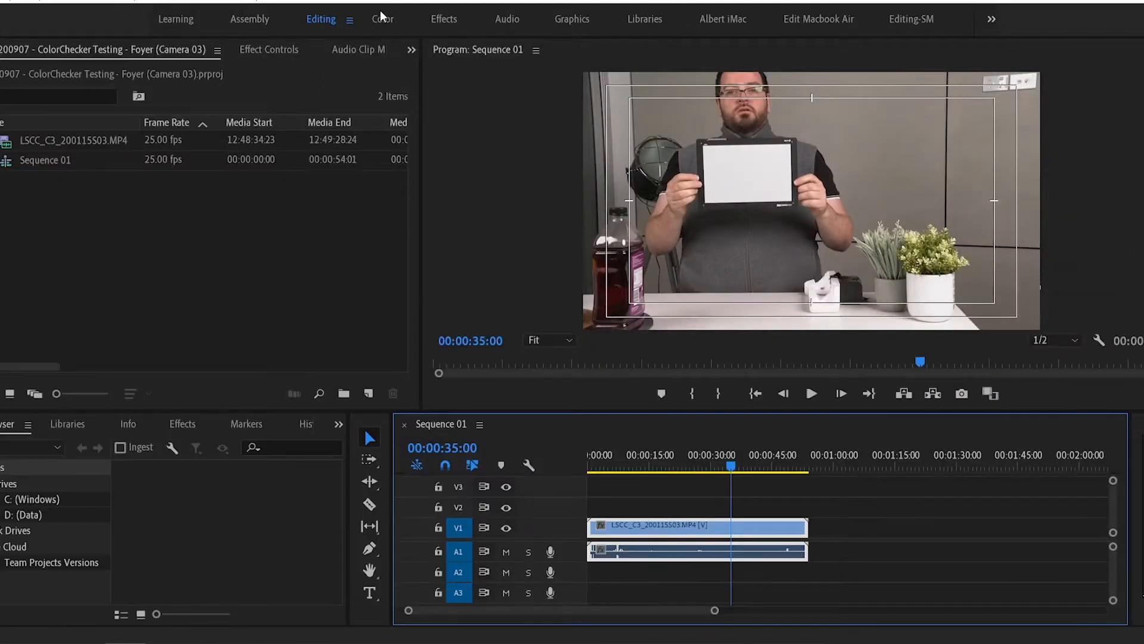
- Enter the Color workspace, mute track A1 and add a Parade (RGB) to the Lumetri Scopes
{"action": "left_click", "coordinate": [377, 19]}
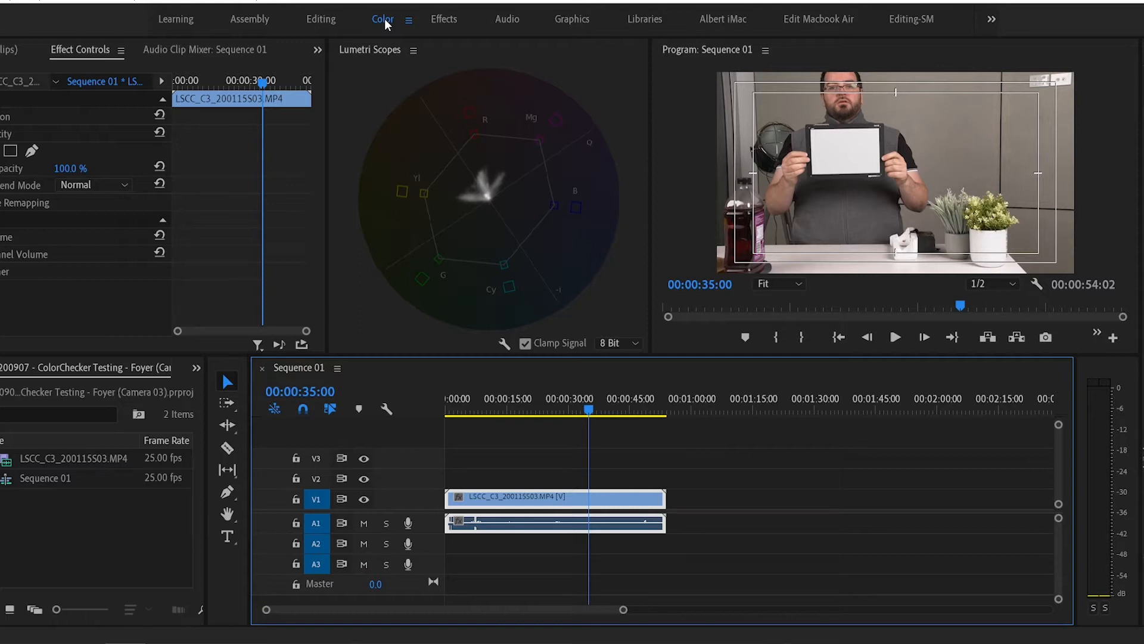
{"action": "left_click", "coordinate": [364, 539]}
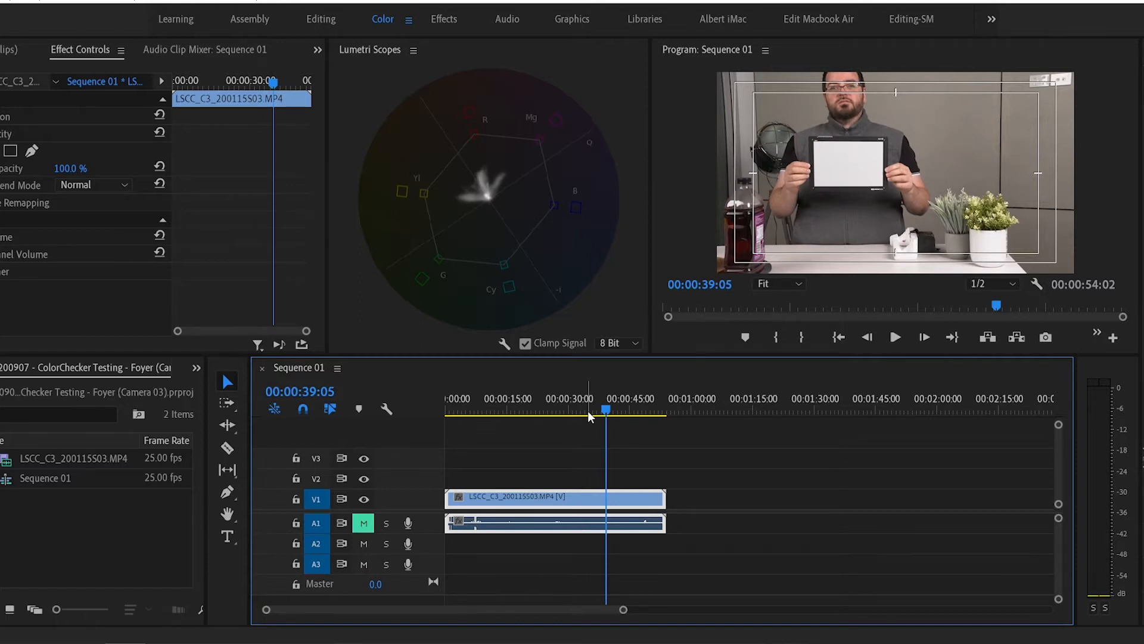
{"action": "left_click", "coordinate": [626, 411]}
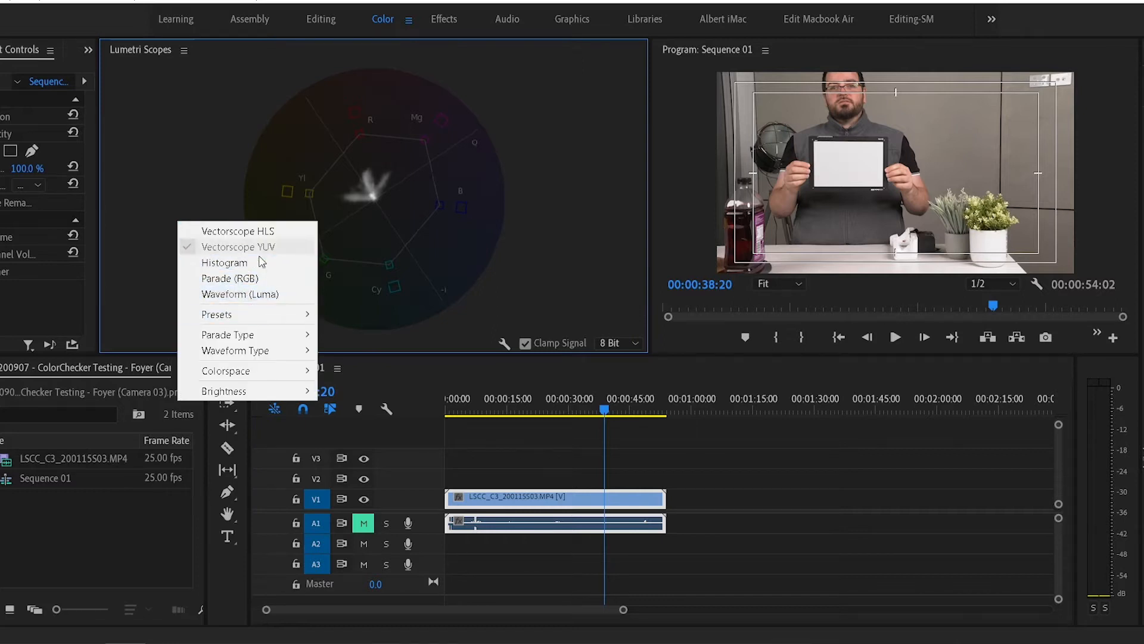
{"action": "left_click", "coordinate": [230, 279]}
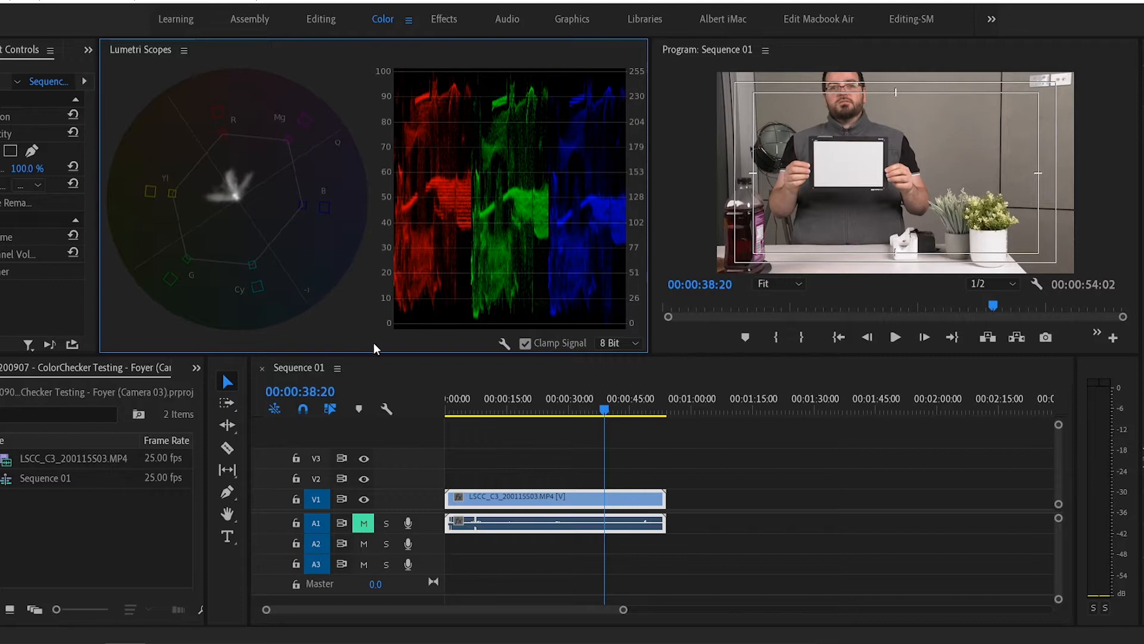
{"action": "mouse_move", "coordinate": [652, 198]}
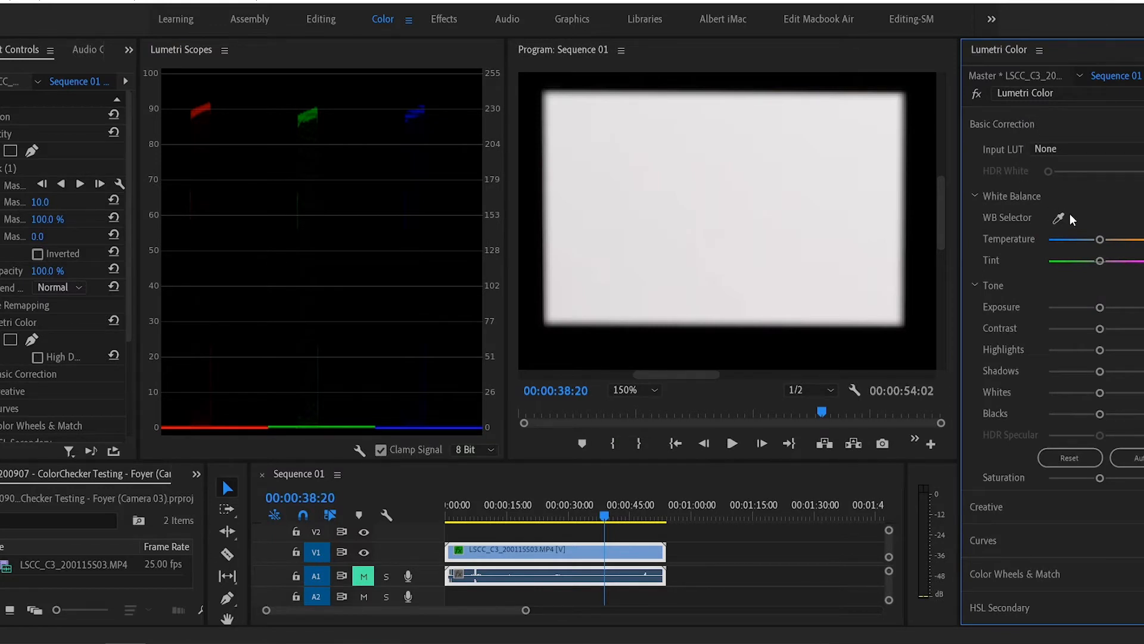
- Pick up the WB Selector eyedropper to sample a neutral colour for white balance
{"action": "left_click", "coordinate": [1058, 217]}
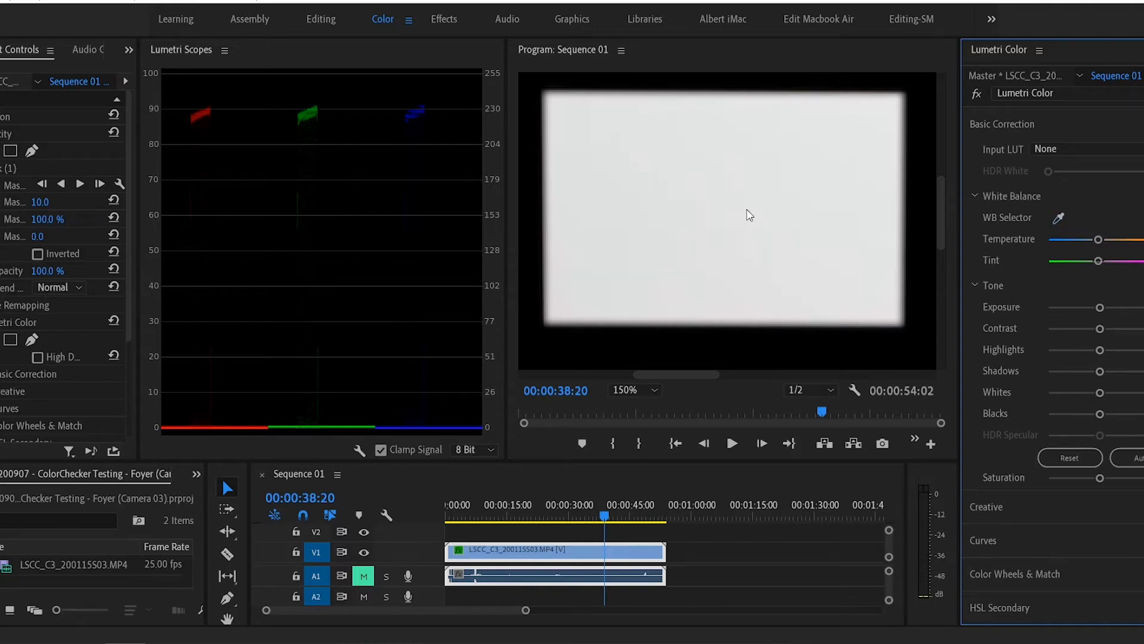
{"action": "mouse_move", "coordinate": [264, 159]}
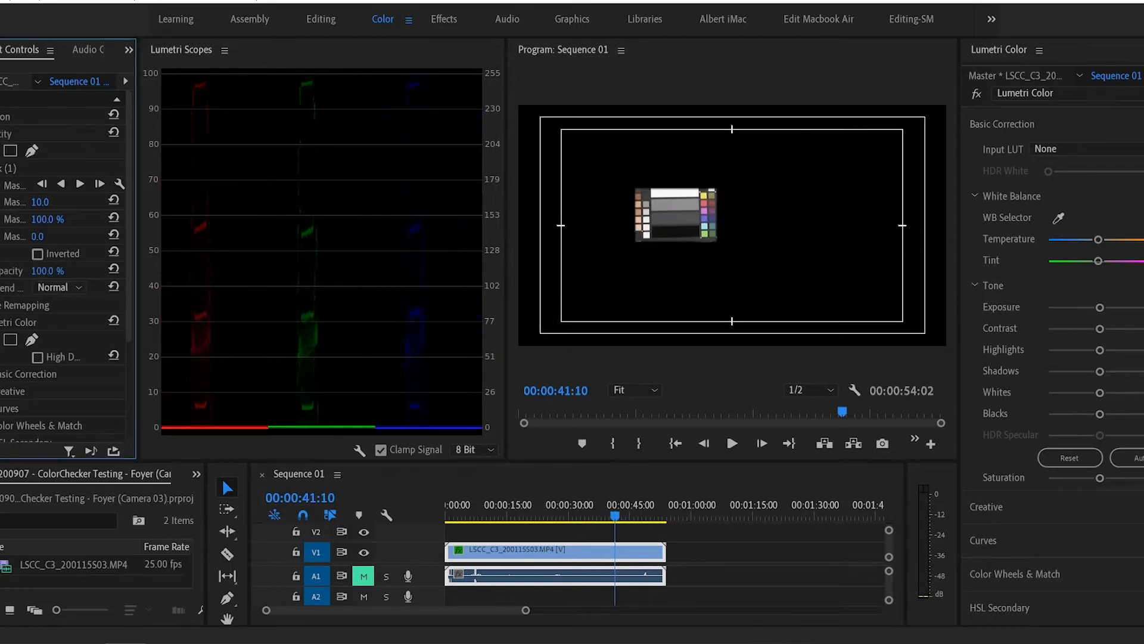
- Zoom the Program monitor to 150% and fit the mask corners around the grey patch strip
{"action": "left_click", "coordinate": [634, 390]}
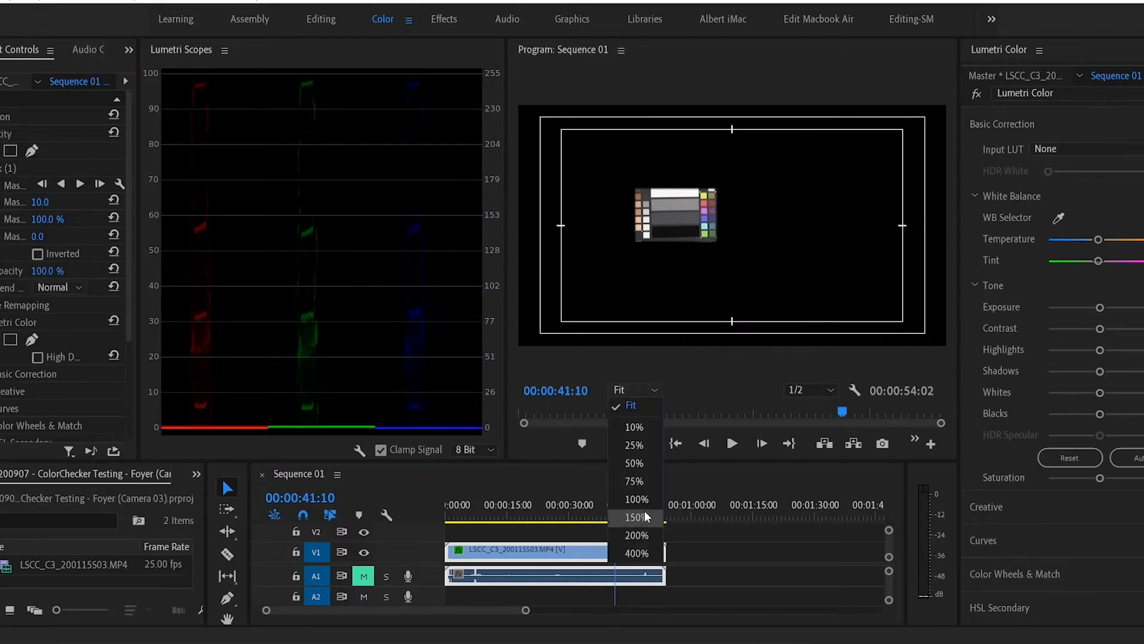
{"action": "left_click", "coordinate": [634, 516]}
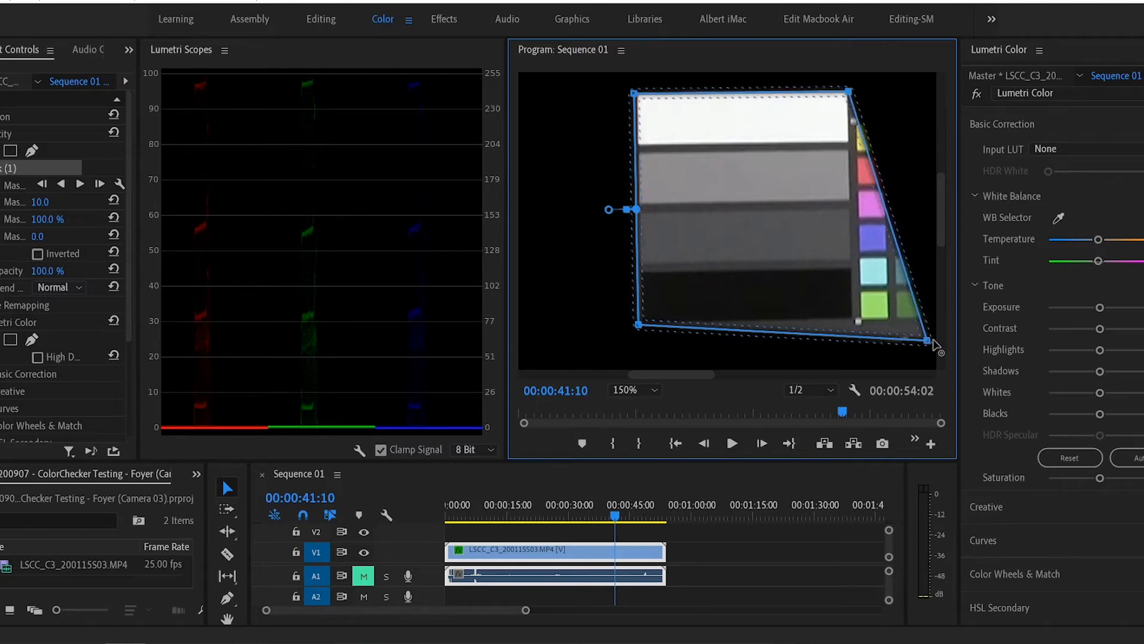
{"action": "left_click_drag", "start_coordinate": [942, 351], "coordinate": [862, 329]}
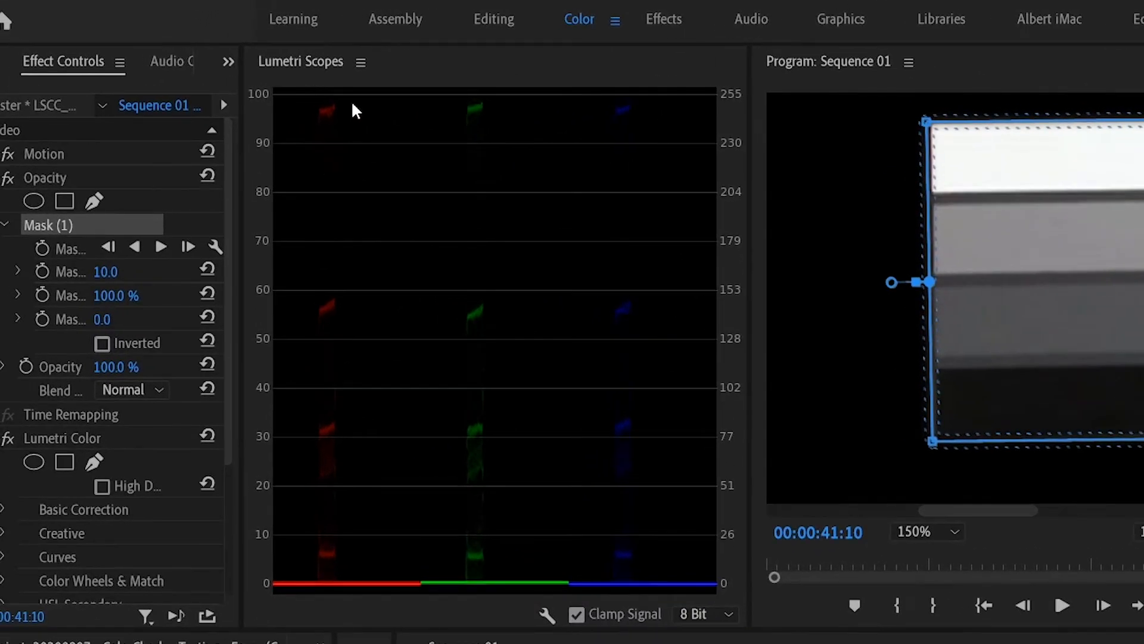
{"action": "mouse_move", "coordinate": [1041, 235]}
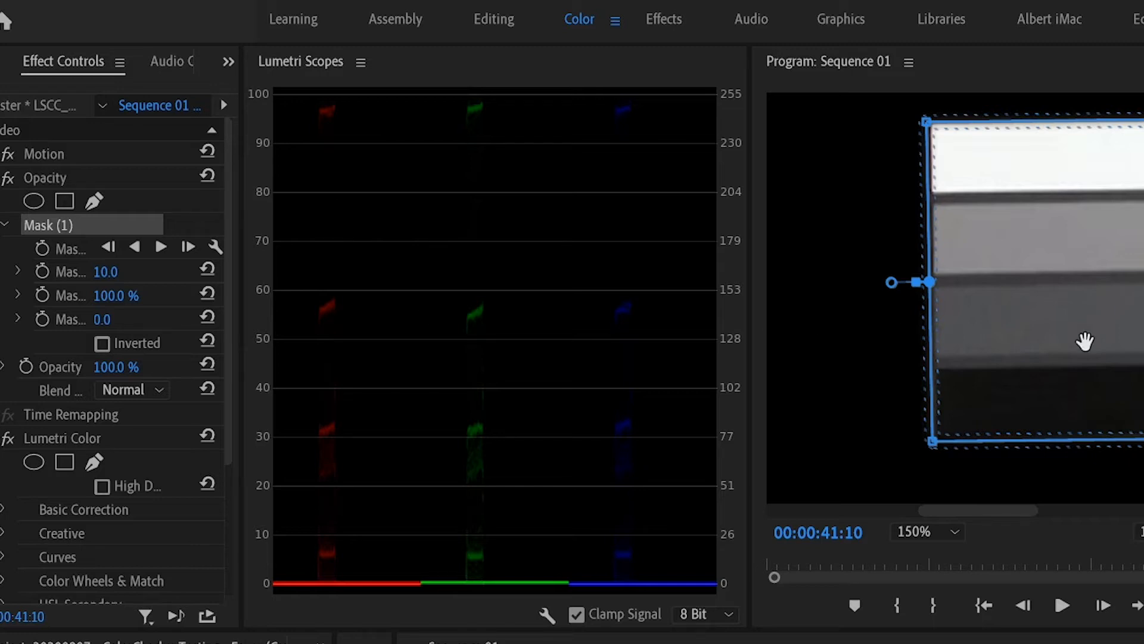
{"action": "mouse_move", "coordinate": [1016, 443]}
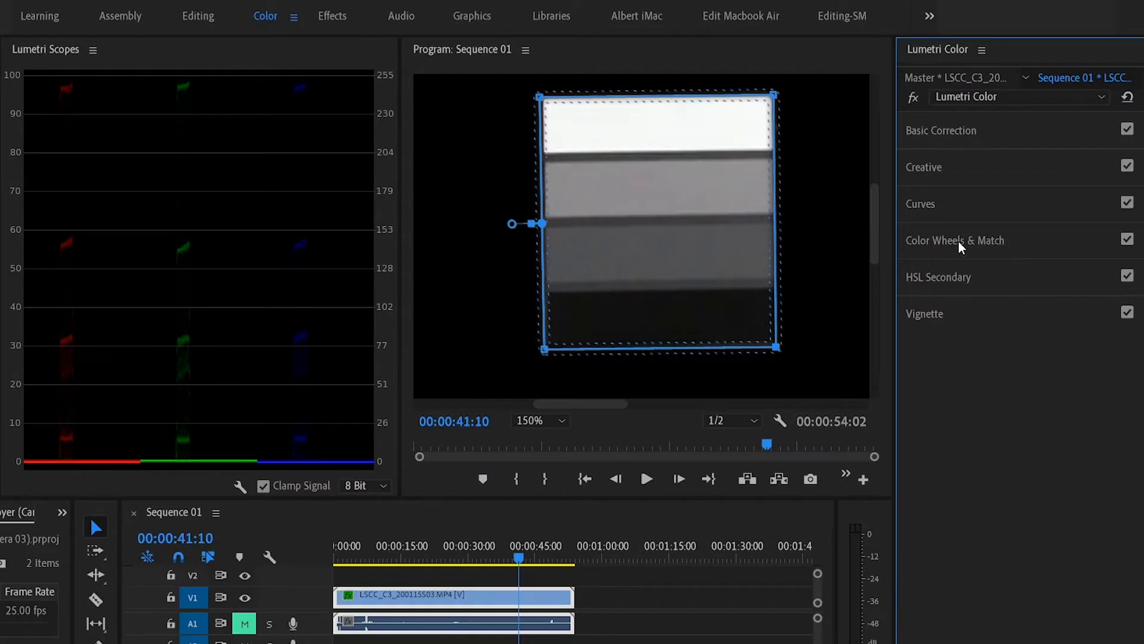
- Expand the Color Wheels & Match section of Lumetri Color
{"action": "left_click", "coordinate": [955, 241]}
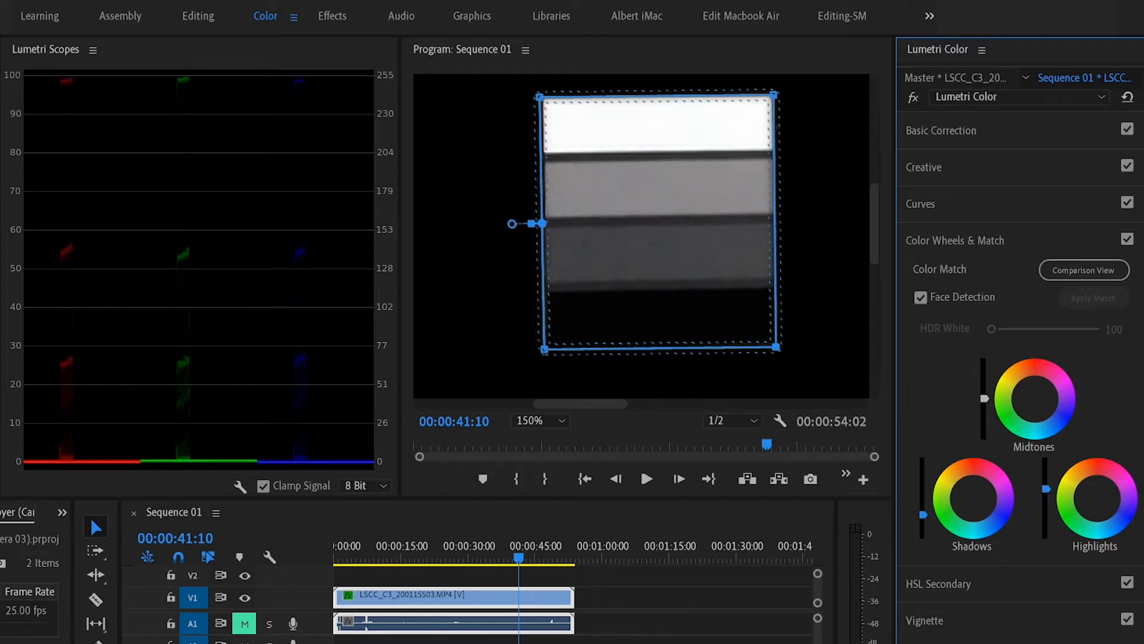
{"action": "mouse_move", "coordinate": [993, 405]}
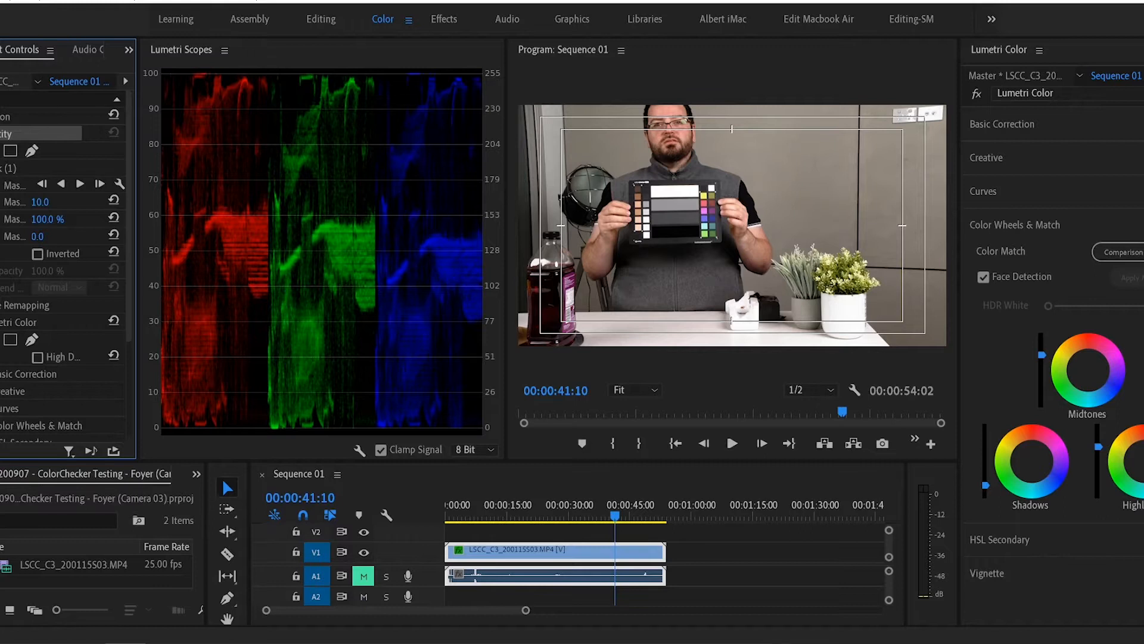
- Isolate the colour patch column with the mask, show a Vectorscope and collapse Color Wheels & Match
{"action": "left_click", "coordinate": [634, 389]}
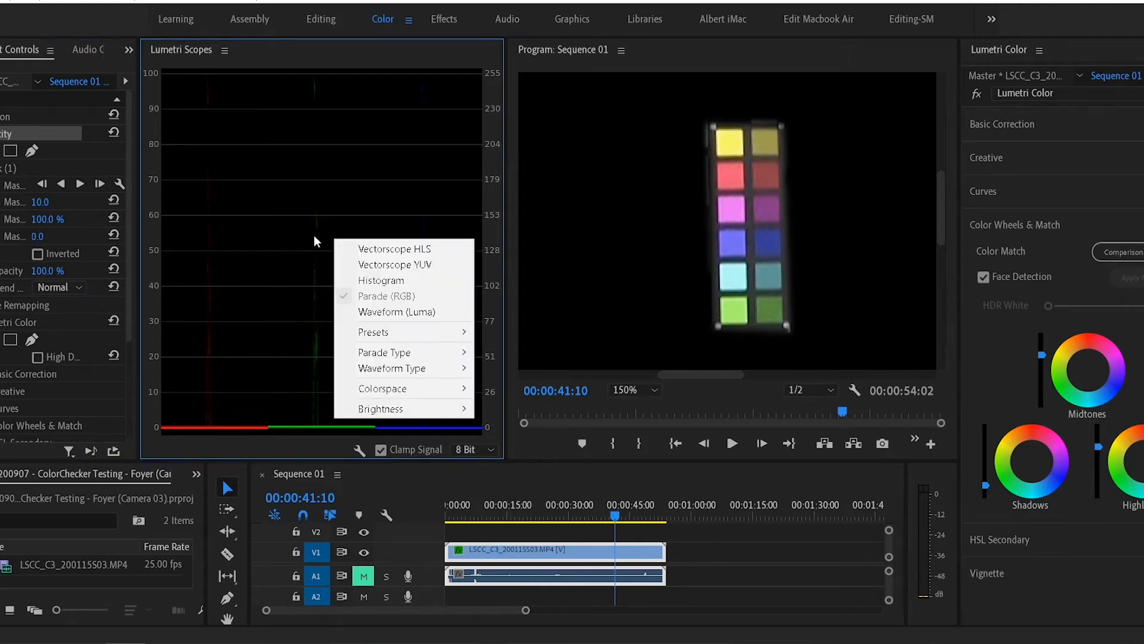
{"action": "mouse_move", "coordinate": [403, 260]}
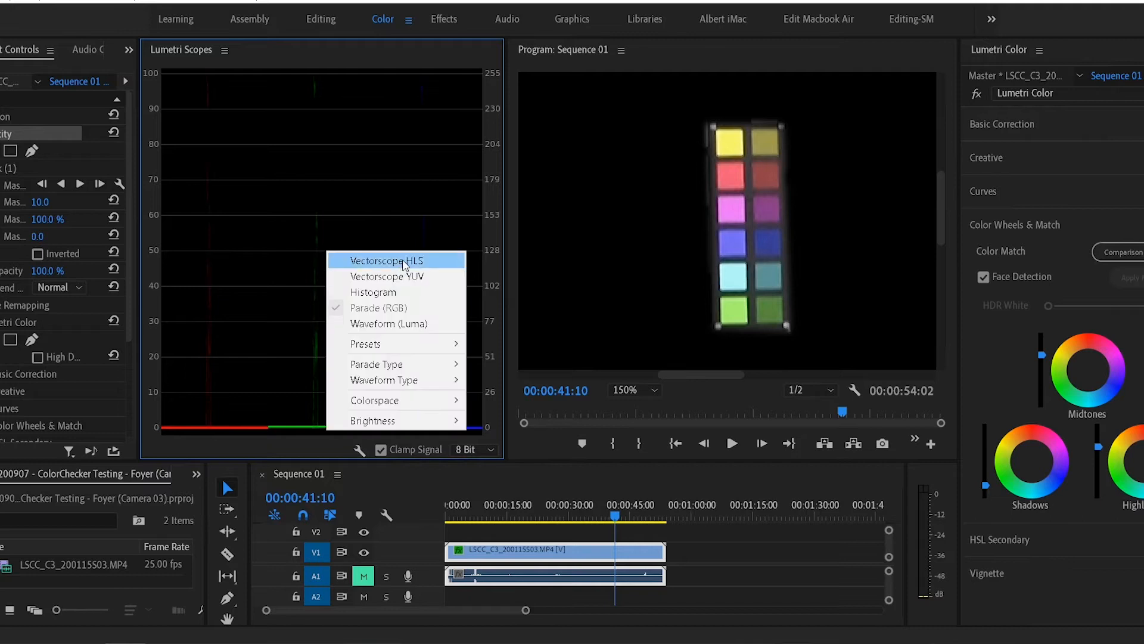
{"action": "left_click", "coordinate": [388, 260]}
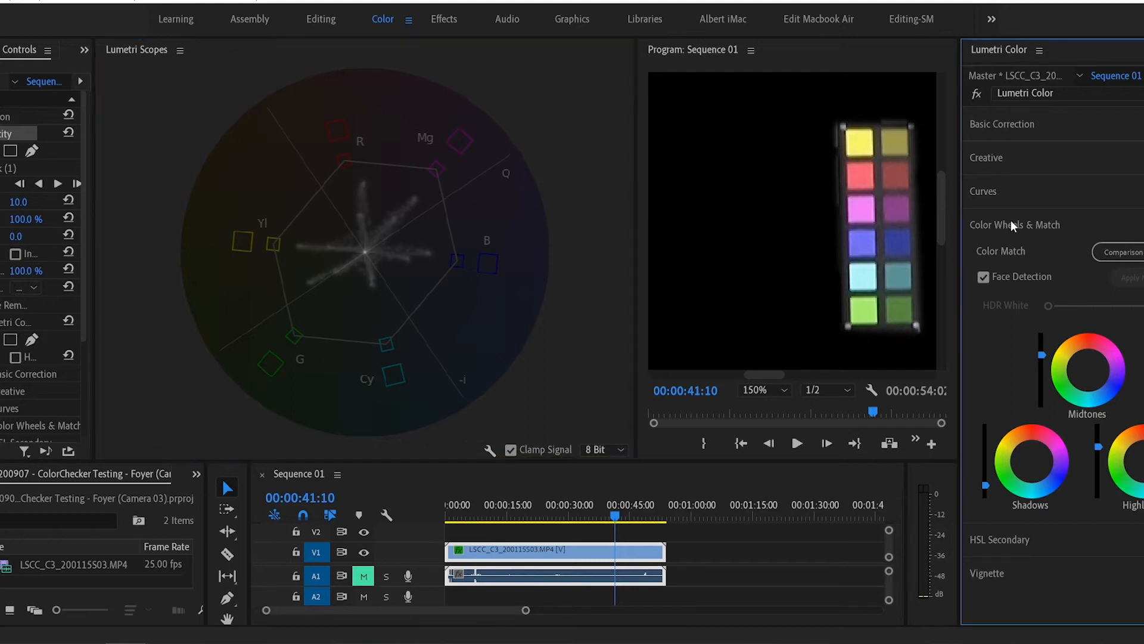
{"action": "left_click", "coordinate": [1015, 225]}
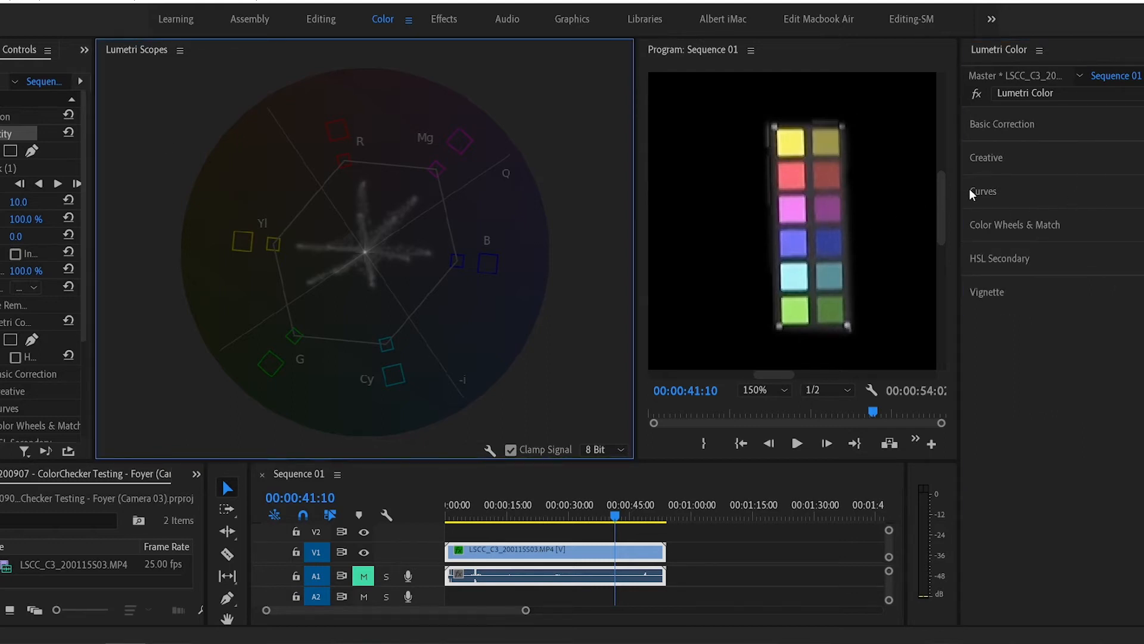
- Add Hue vs Sat control points at yellow, green, cyan, blue and red hues
{"action": "left_click", "coordinate": [982, 191]}
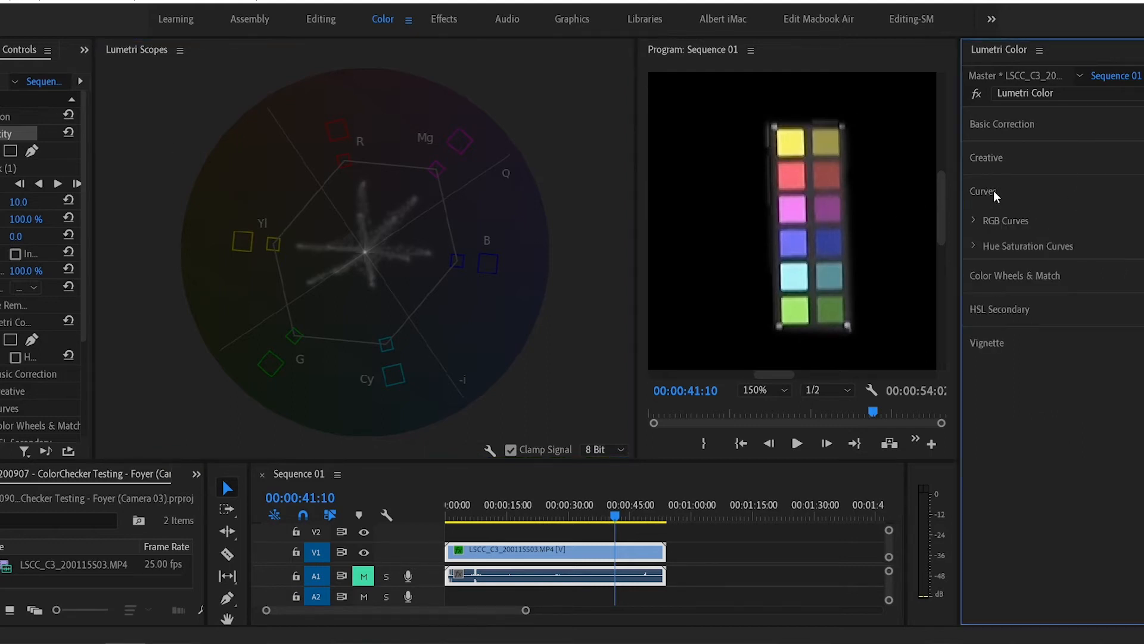
{"action": "mouse_move", "coordinate": [1021, 247]}
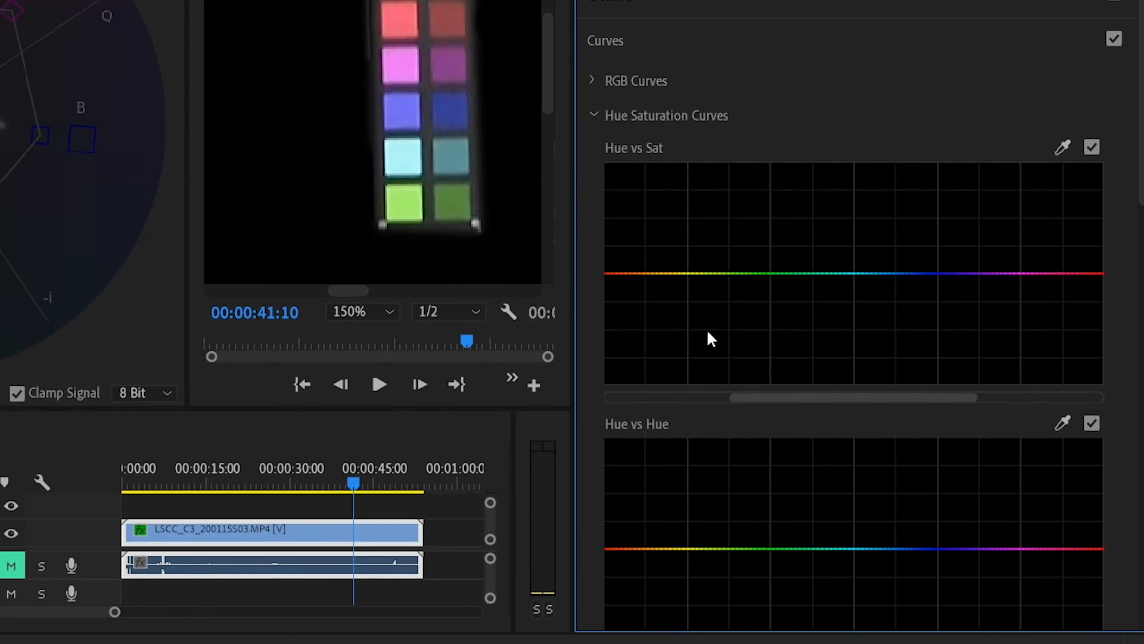
{"action": "mouse_move", "coordinate": [782, 290]}
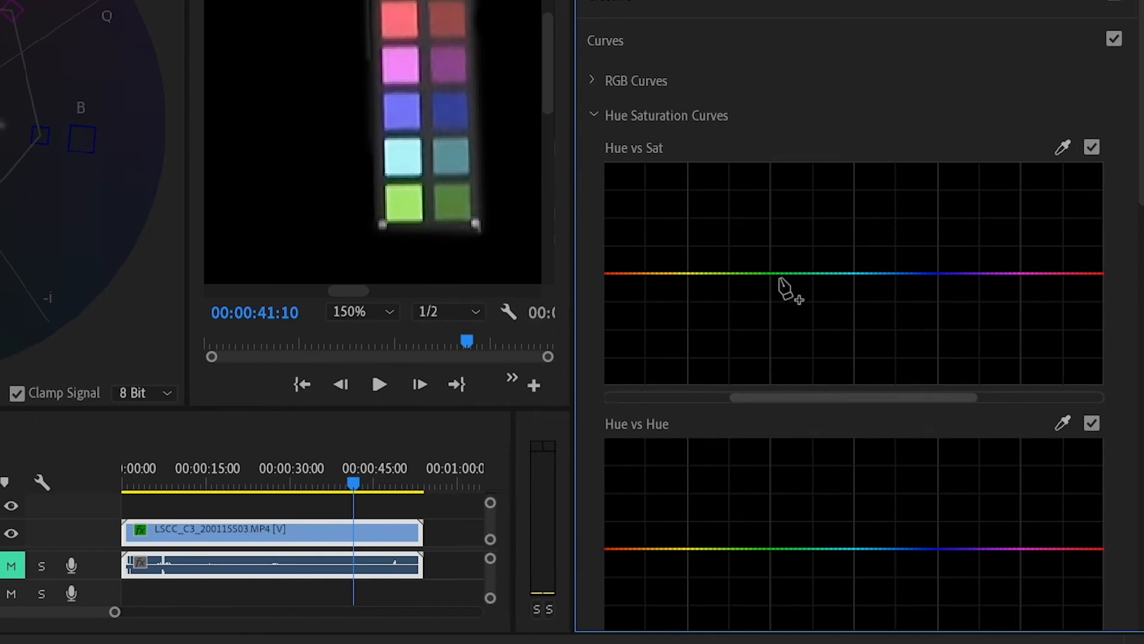
{"action": "mouse_move", "coordinate": [898, 179]}
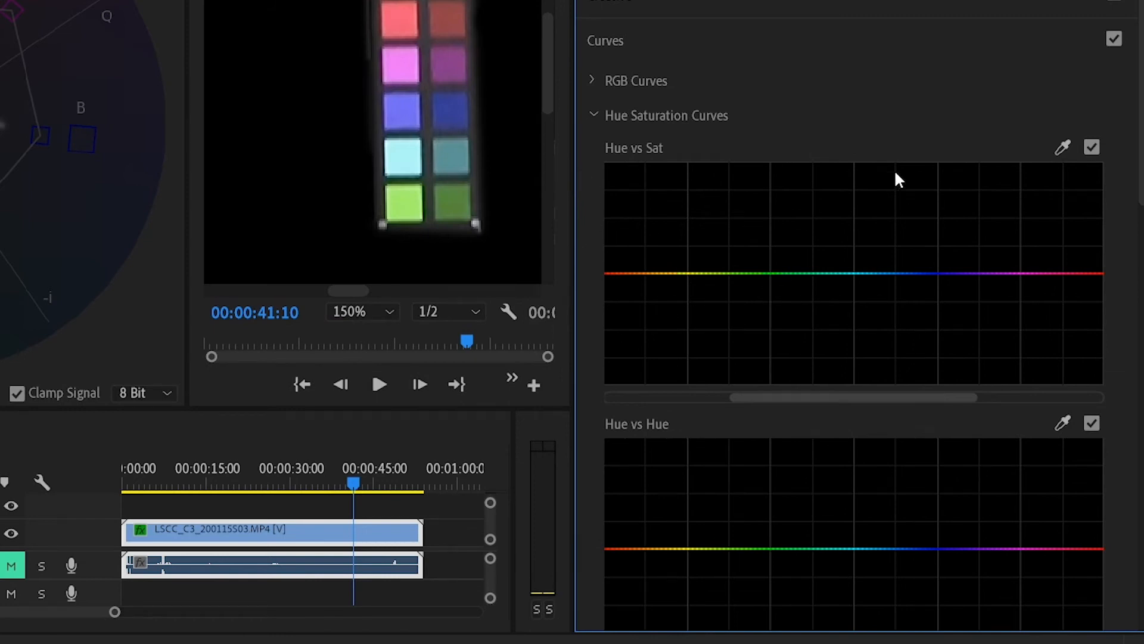
{"action": "mouse_move", "coordinate": [692, 298]}
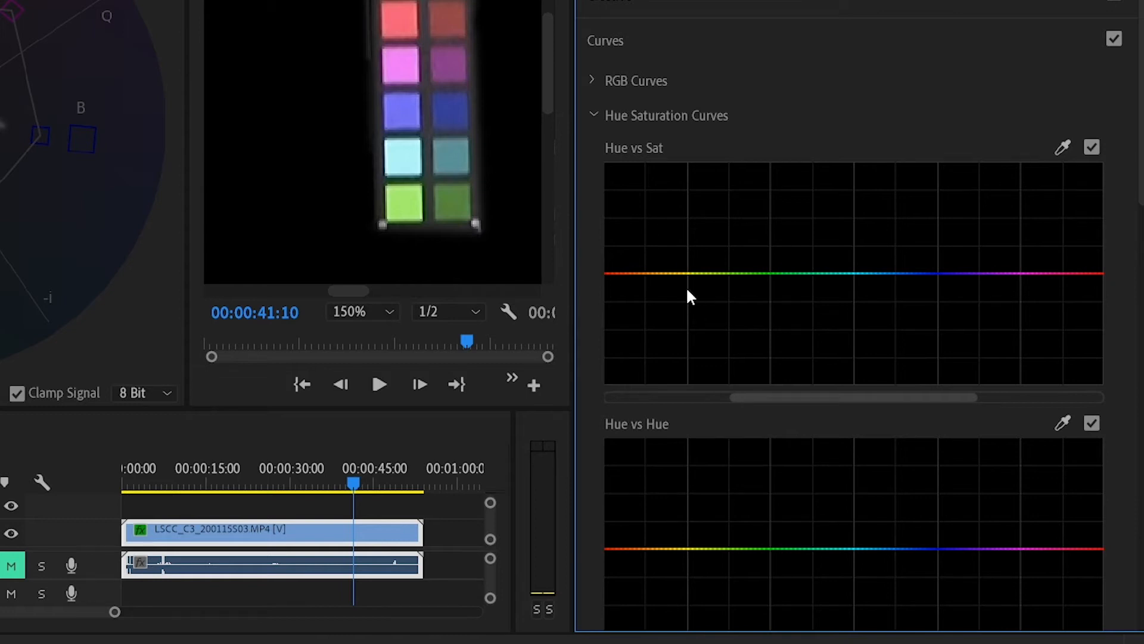
{"action": "left_click", "coordinate": [692, 272]}
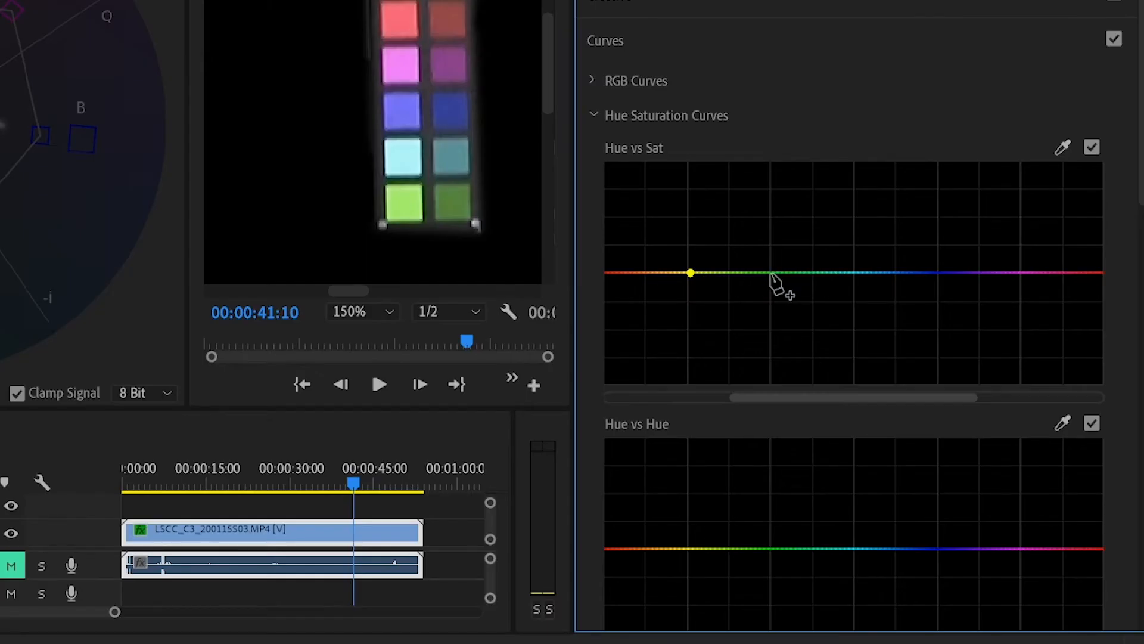
{"action": "left_click", "coordinate": [770, 271]}
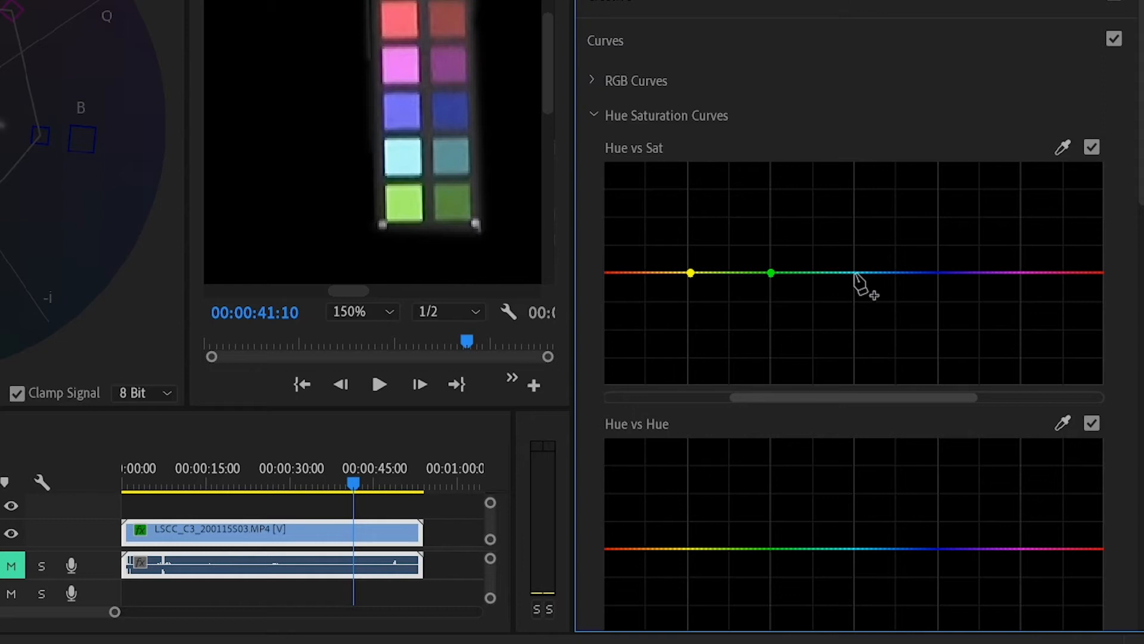
{"action": "left_click", "coordinate": [855, 272]}
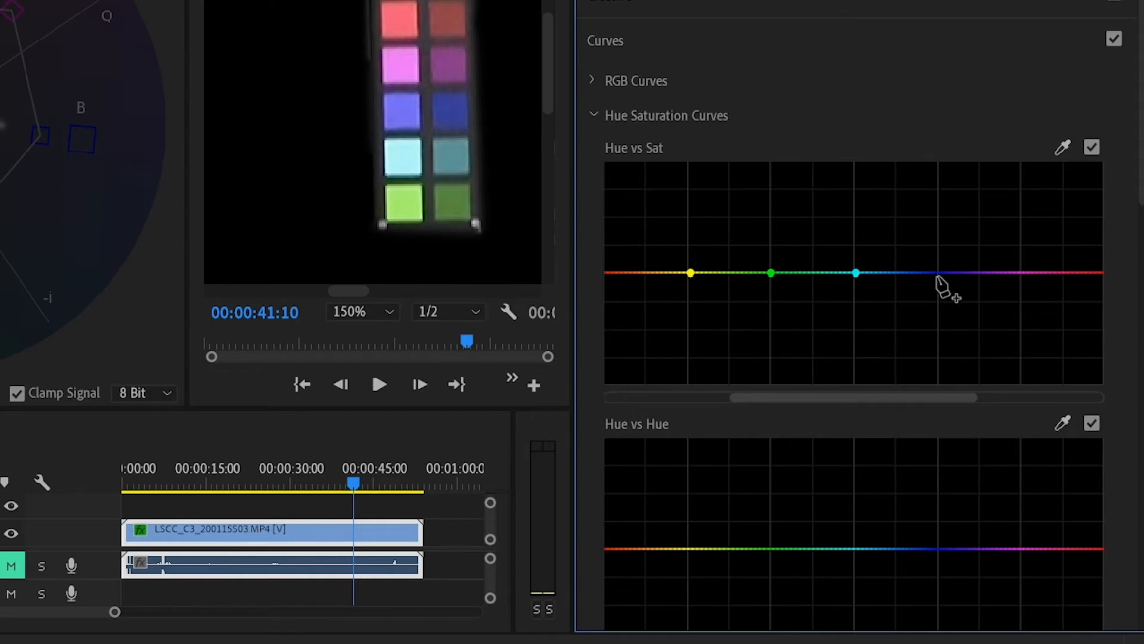
{"action": "left_click", "coordinate": [1023, 273]}
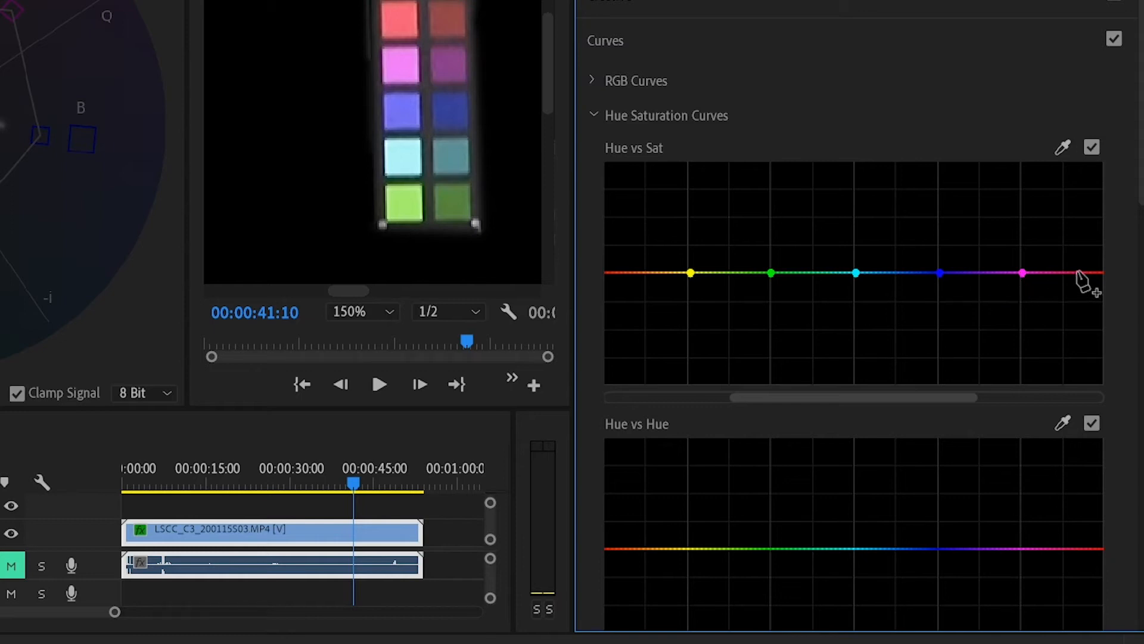
{"action": "mouse_move", "coordinate": [1112, 281]}
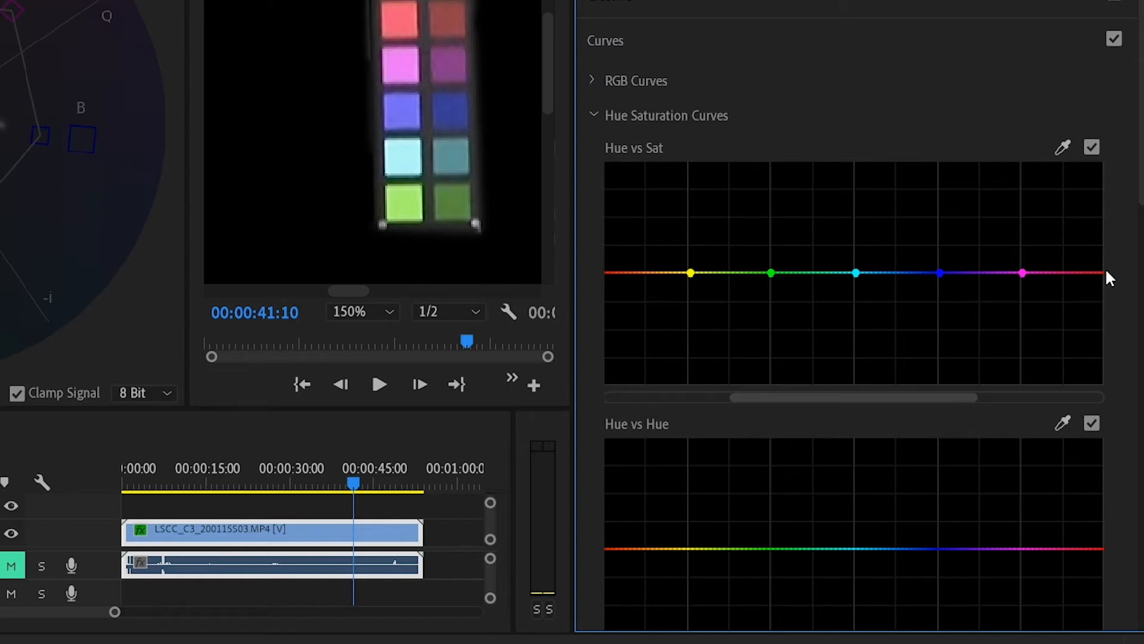
{"action": "mouse_move", "coordinate": [1104, 279]}
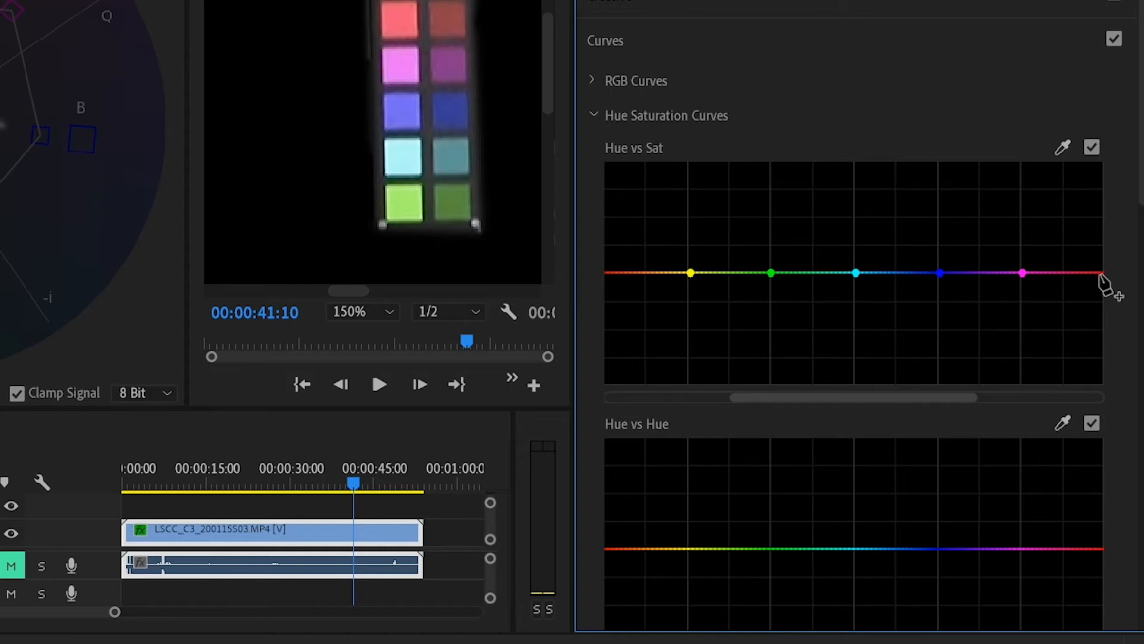
{"action": "mouse_move", "coordinate": [942, 405]}
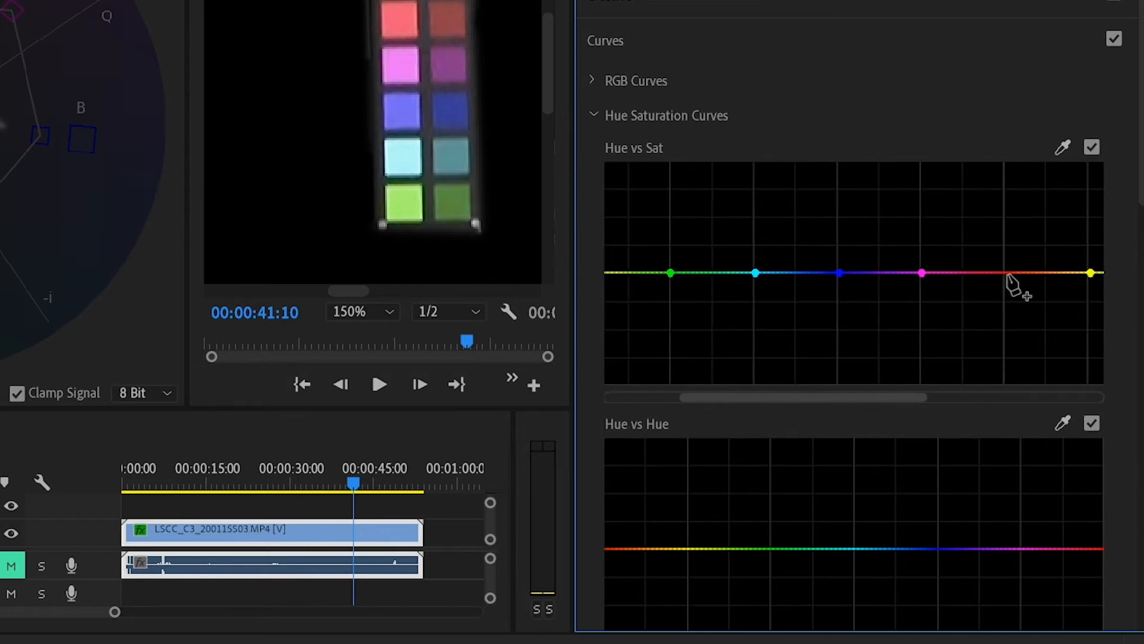
{"action": "left_click", "coordinate": [1004, 272]}
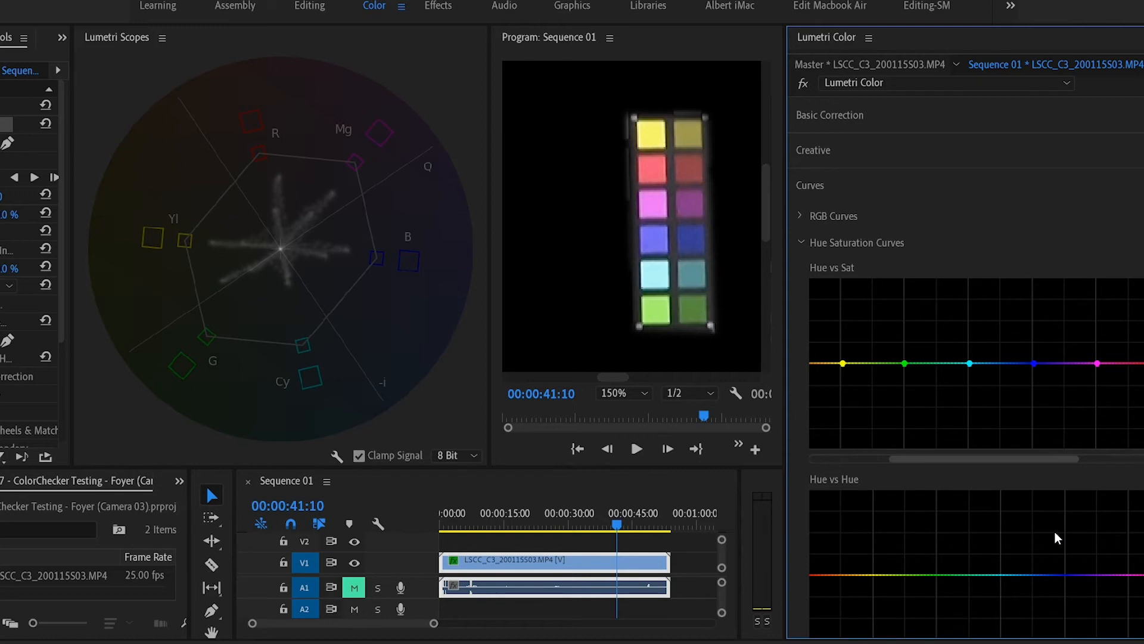
{"action": "mouse_move", "coordinate": [870, 436]}
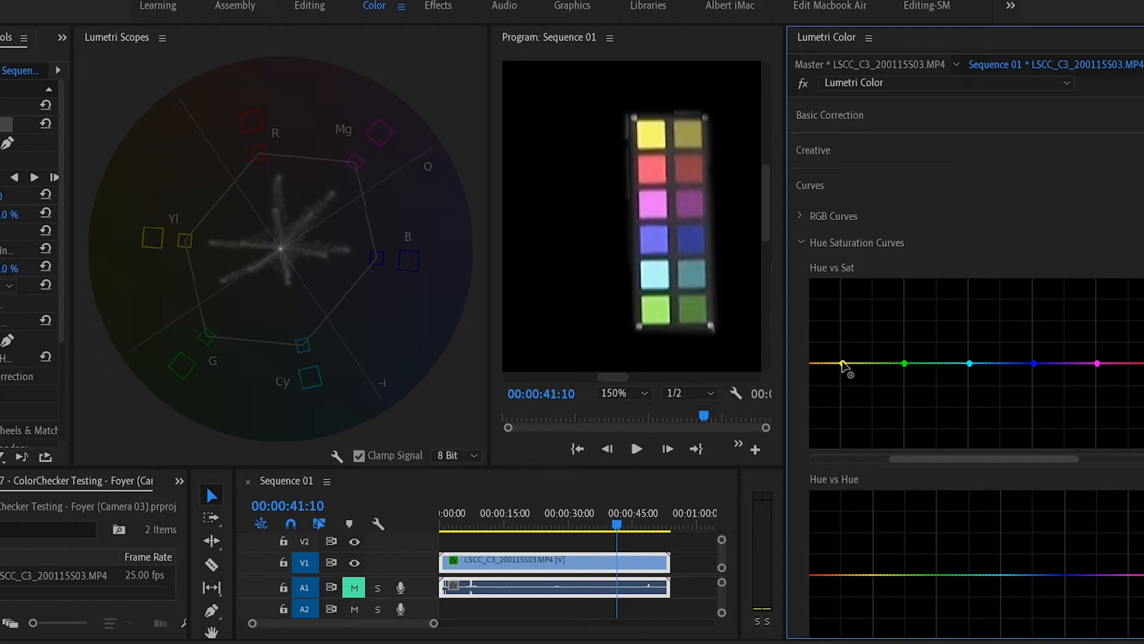
- Lower yellow and magenta saturation and raise cyan saturation on the Hue vs Sat curve
{"action": "left_click_drag", "start_coordinate": [843, 364], "coordinate": [846, 381]}
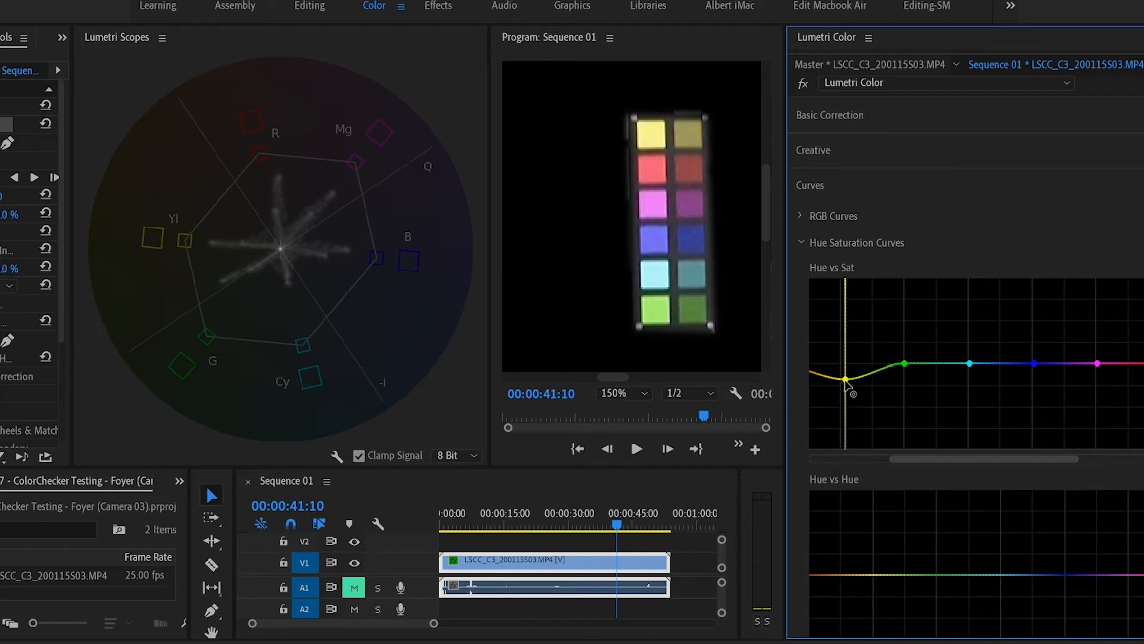
{"action": "left_click_drag", "start_coordinate": [845, 385], "coordinate": [845, 373]}
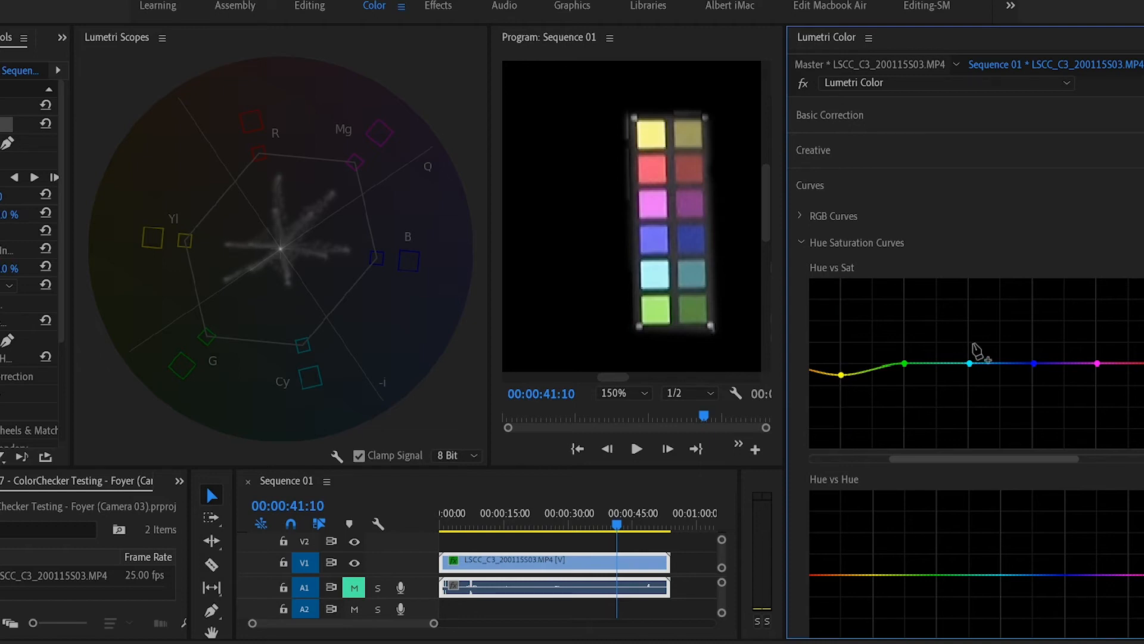
{"action": "mouse_move", "coordinate": [964, 388]}
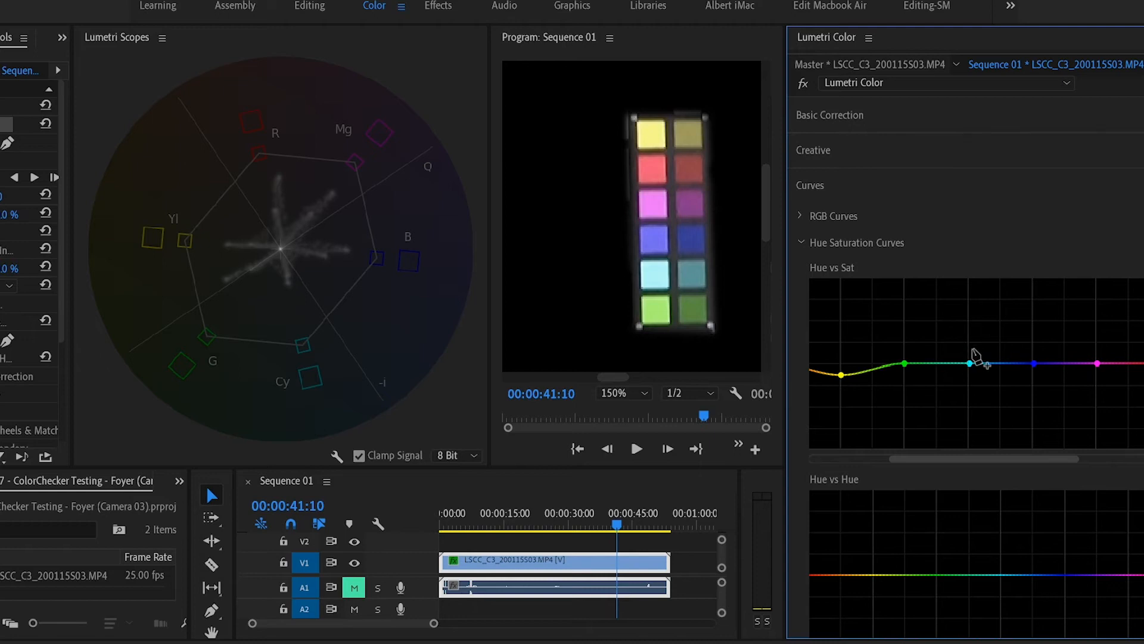
{"action": "left_click", "coordinate": [962, 362]}
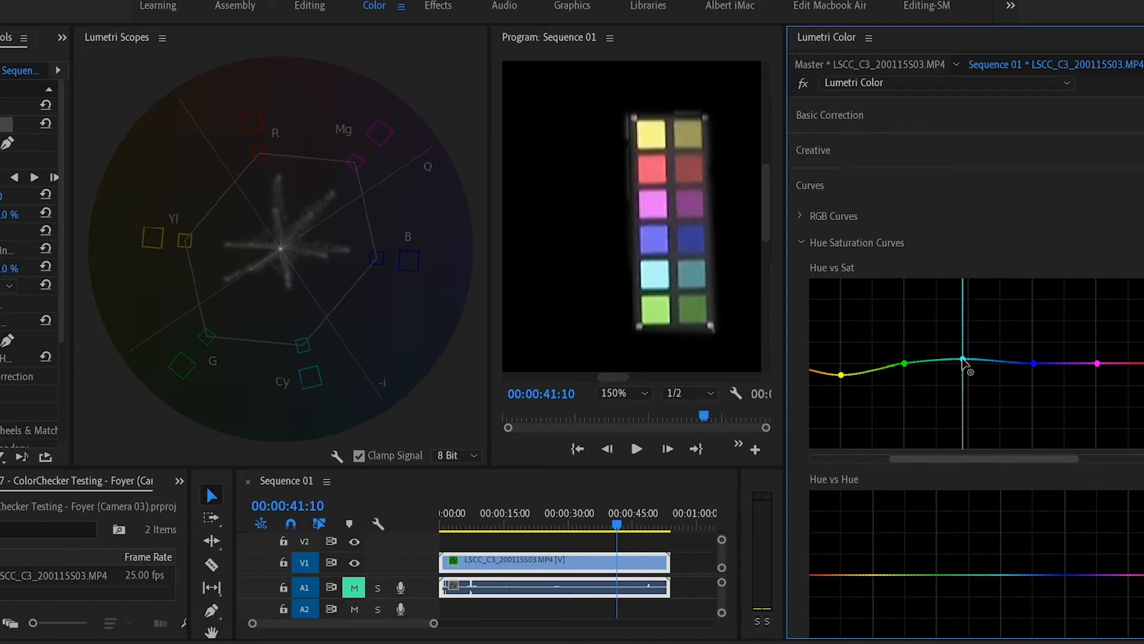
{"action": "left_click_drag", "start_coordinate": [963, 363], "coordinate": [953, 337]}
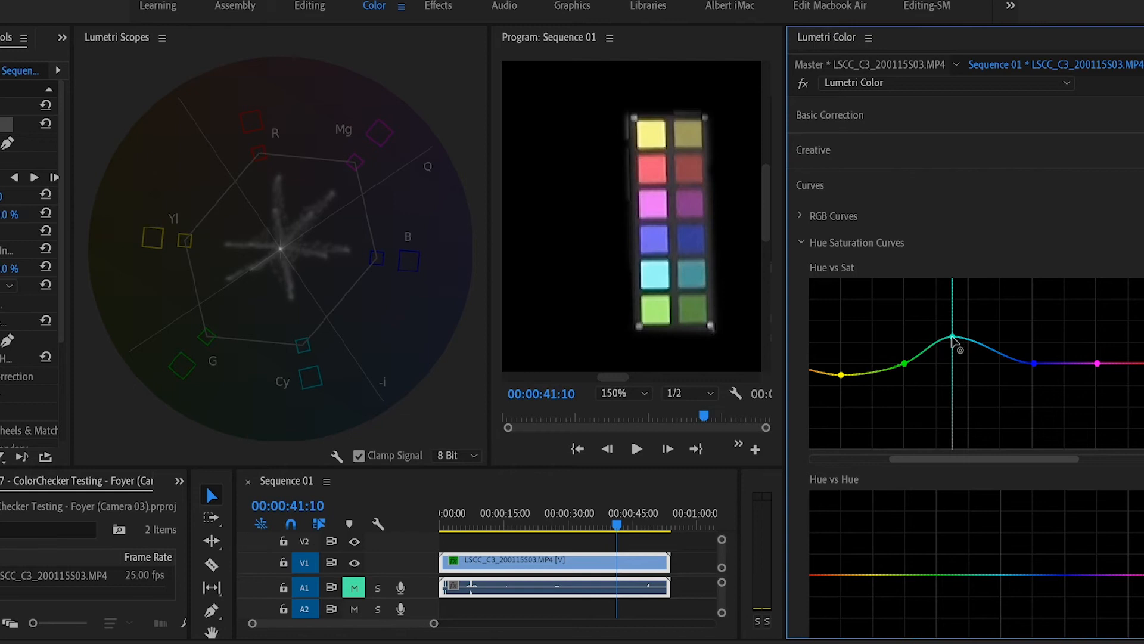
{"action": "left_click_drag", "start_coordinate": [952, 336], "coordinate": [952, 329]}
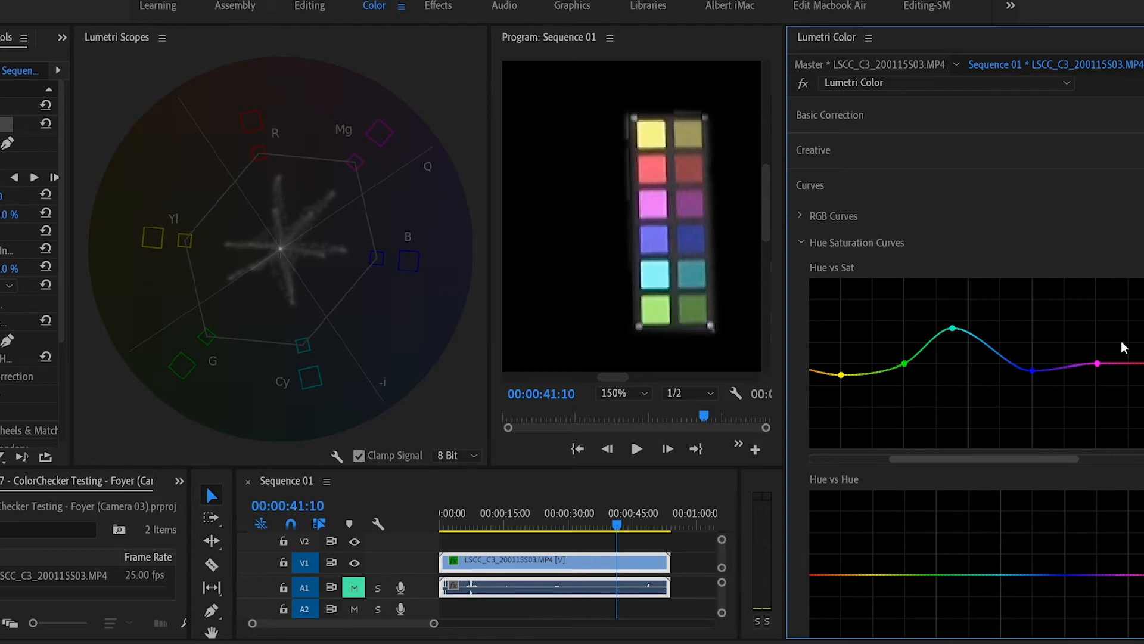
{"action": "mouse_move", "coordinate": [1097, 384]}
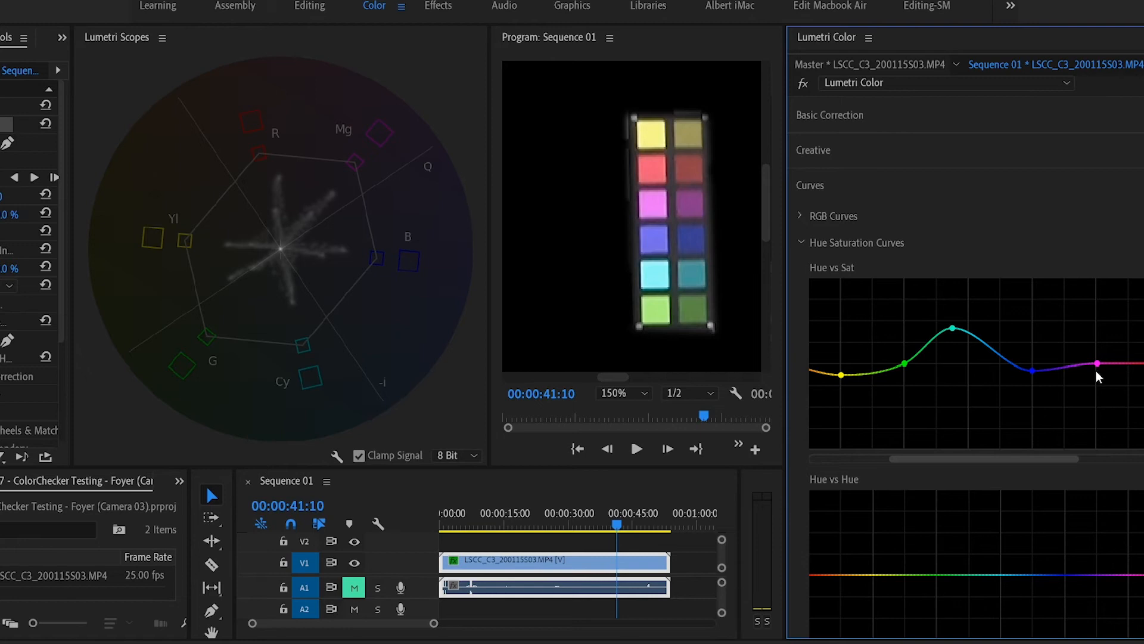
{"action": "left_click", "coordinate": [1095, 373]}
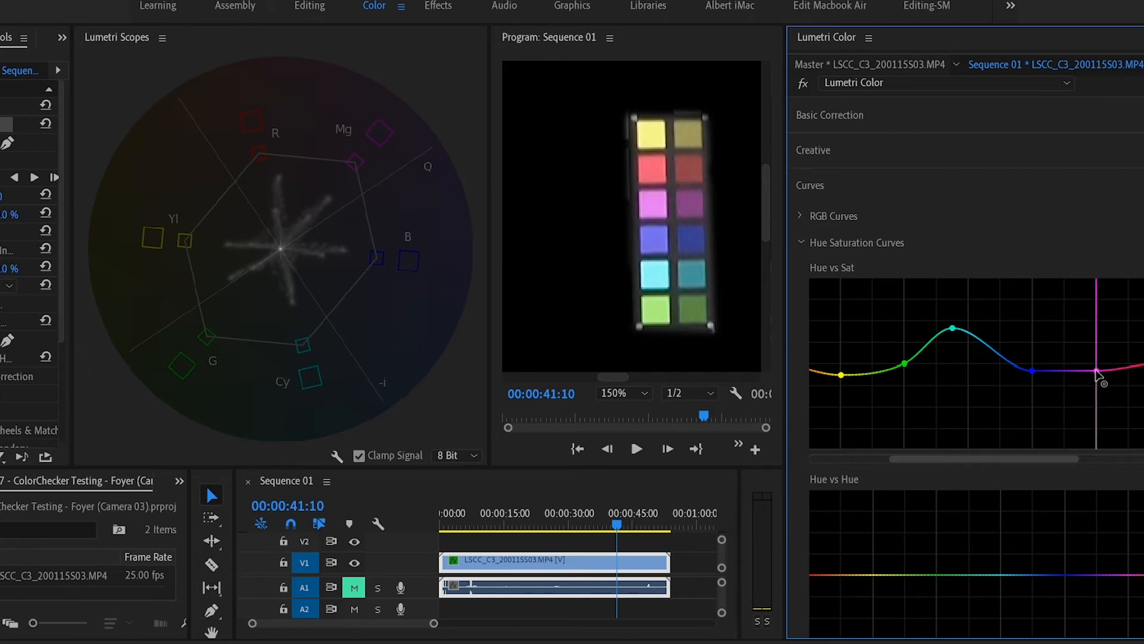
{"action": "left_click_drag", "start_coordinate": [1098, 373], "coordinate": [1098, 385]}
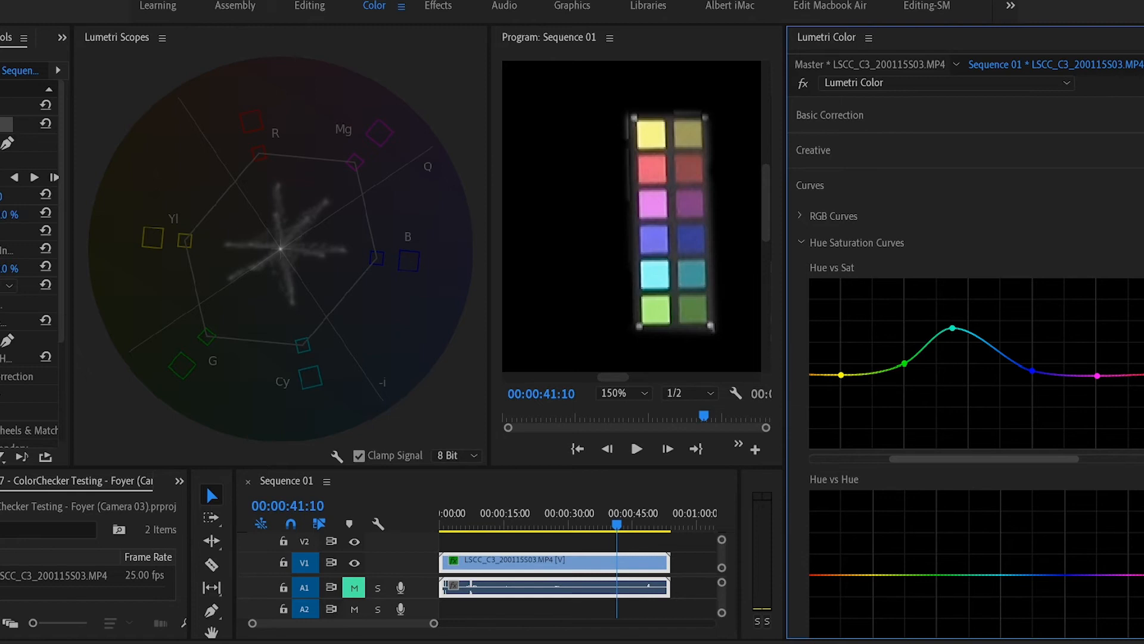
{"action": "mouse_move", "coordinate": [1128, 447]}
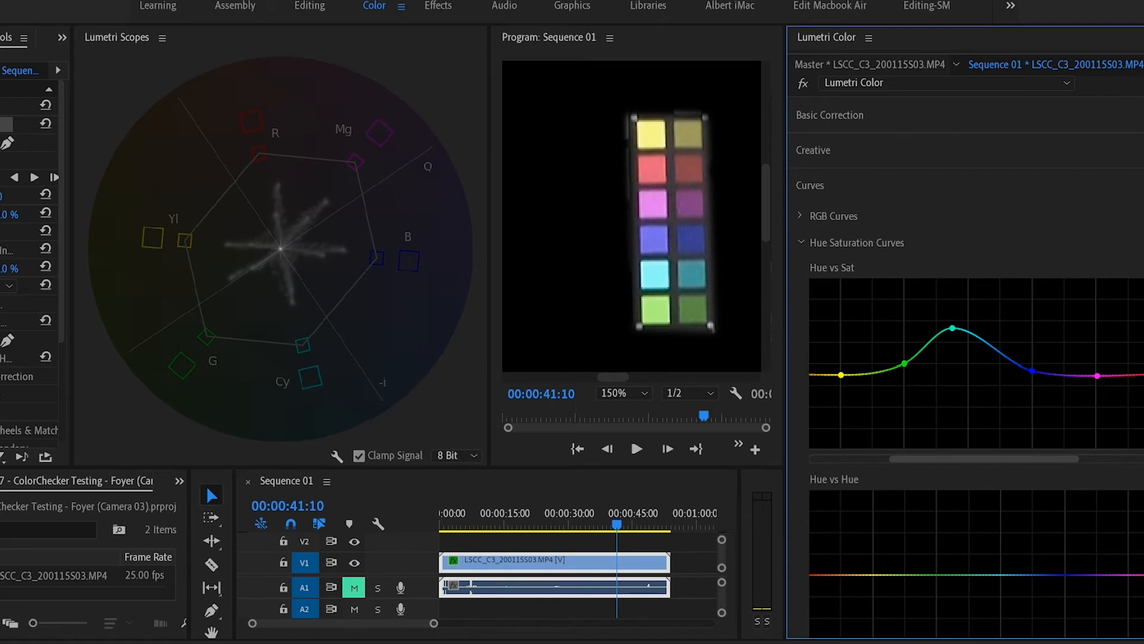
{"action": "mouse_move", "coordinate": [1132, 547]}
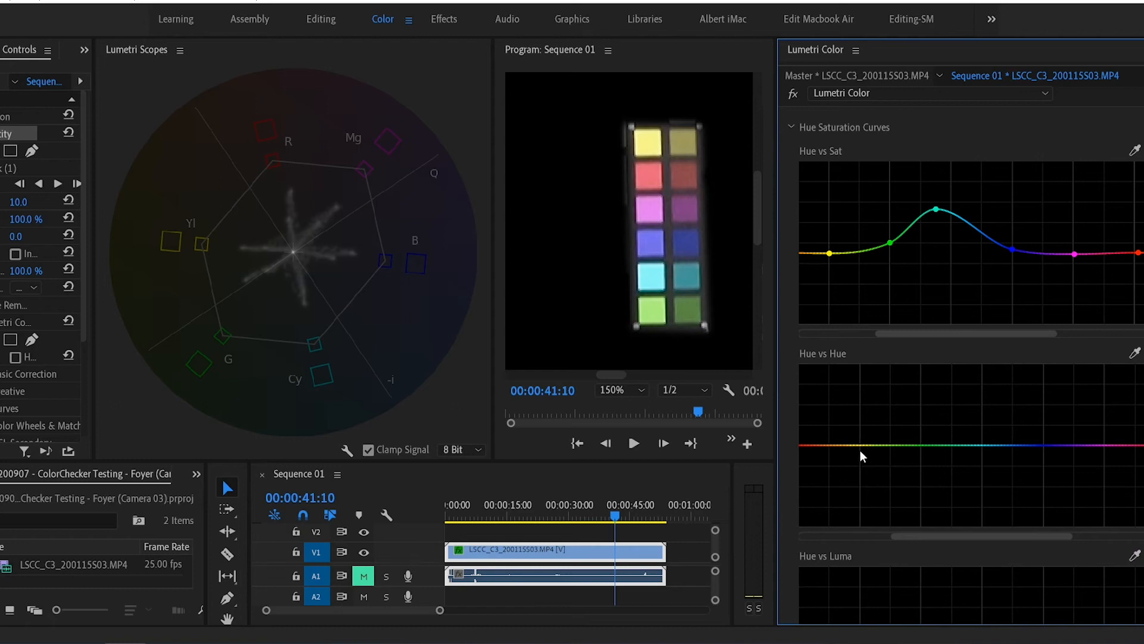
- Add Hue vs Hue points, dip the green point and nudge the cyan and red points
{"action": "left_click", "coordinate": [858, 445]}
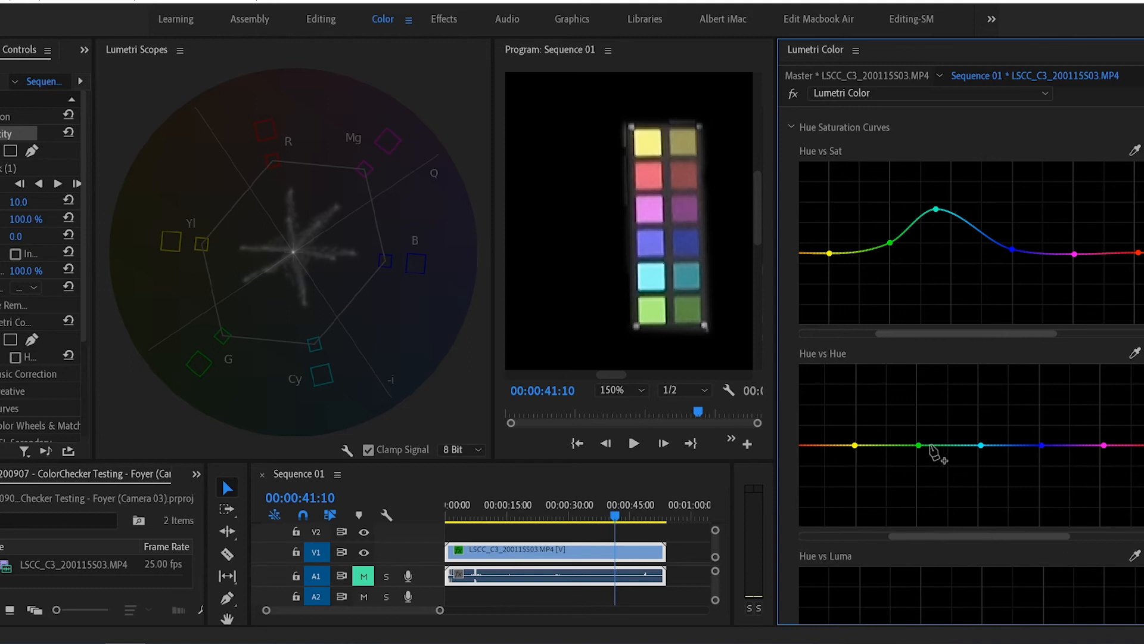
{"action": "mouse_move", "coordinate": [921, 449]}
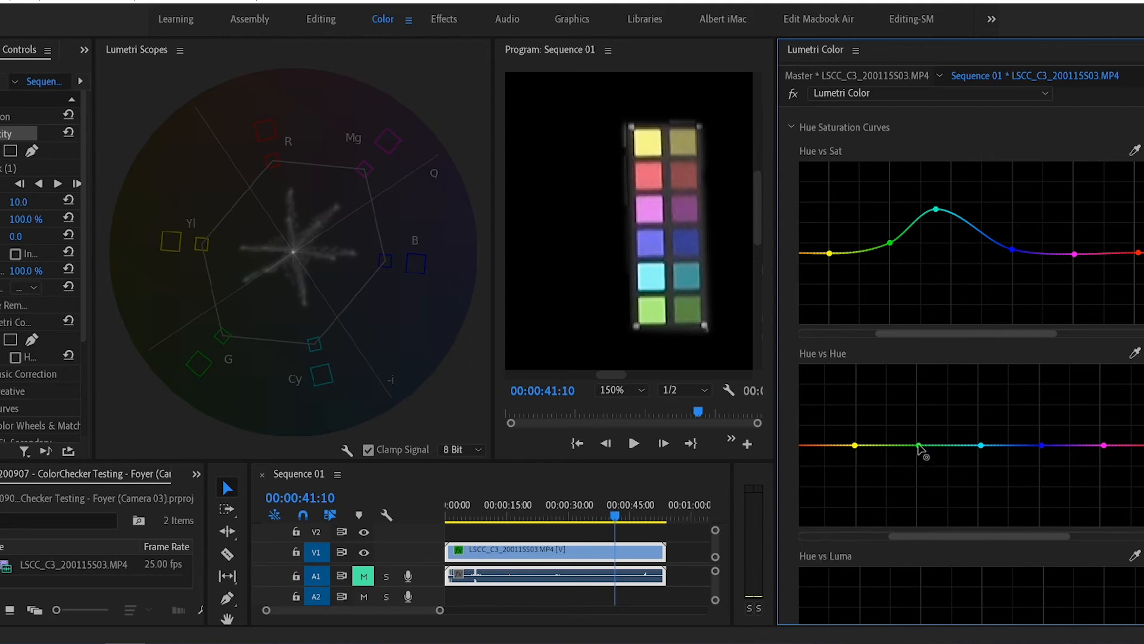
{"action": "left_click", "coordinate": [918, 446]}
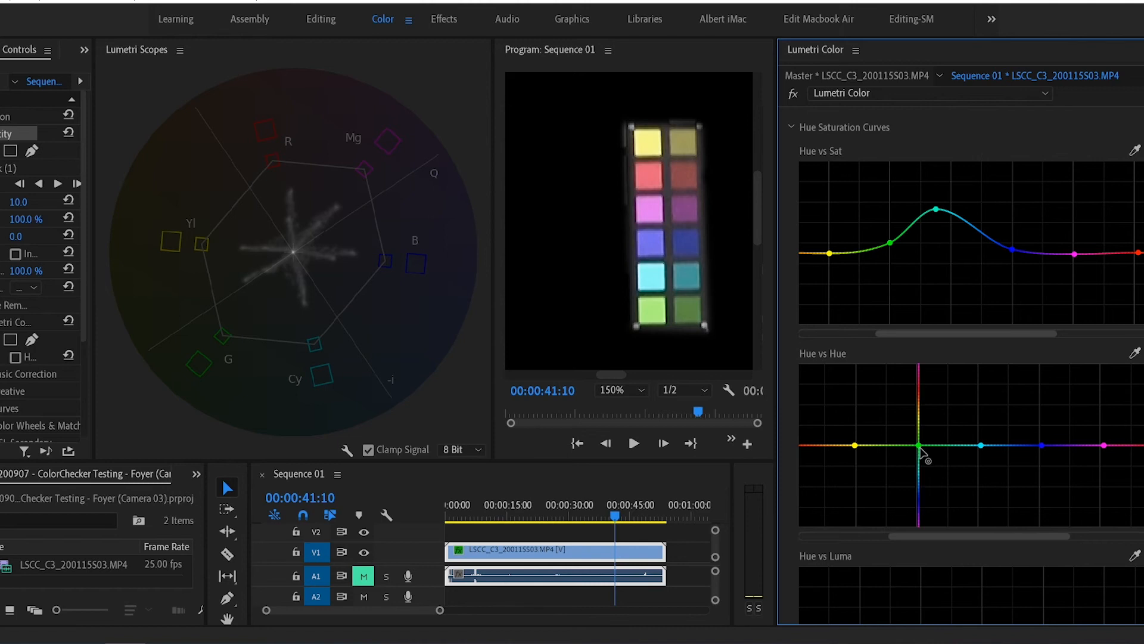
{"action": "left_click_drag", "start_coordinate": [918, 445], "coordinate": [915, 435]}
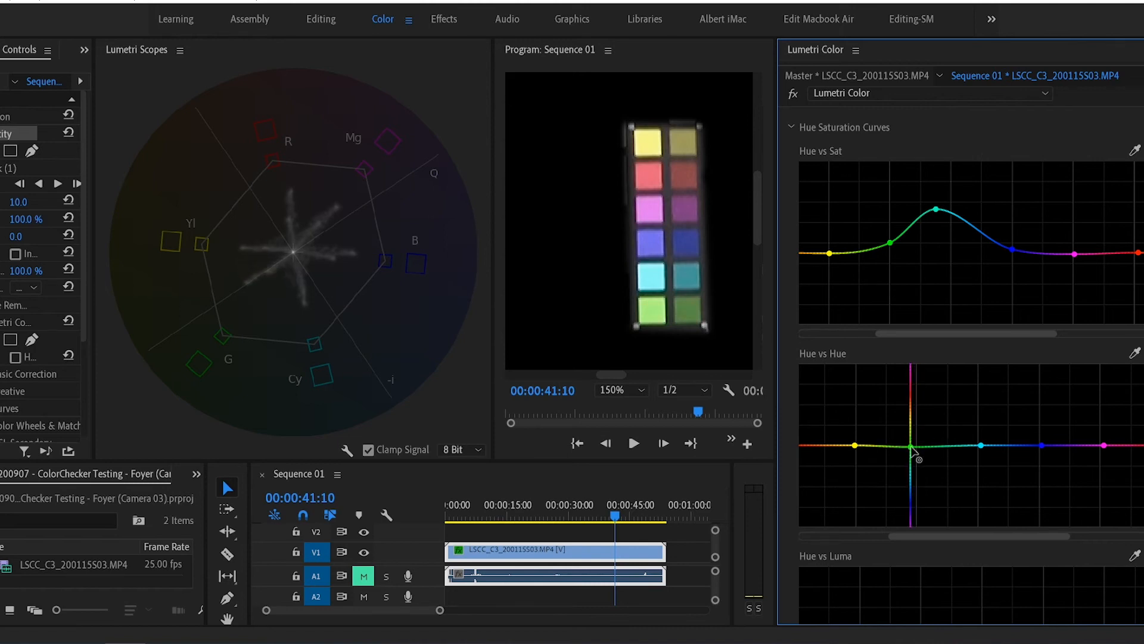
{"action": "left_click_drag", "start_coordinate": [901, 445], "coordinate": [916, 457]}
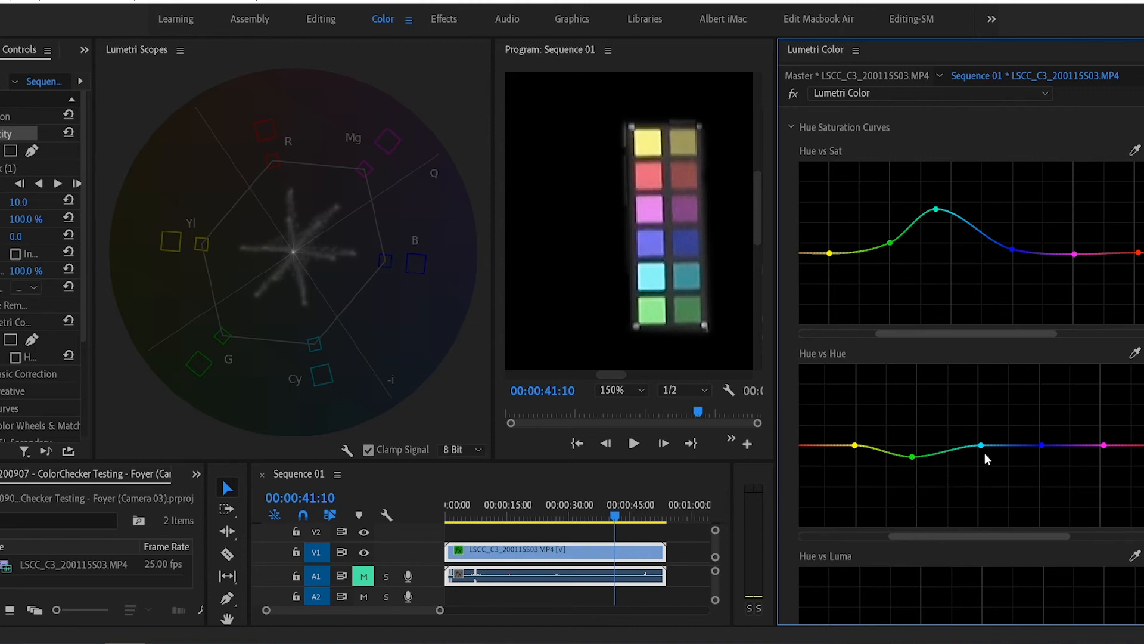
{"action": "left_click", "coordinate": [979, 460]}
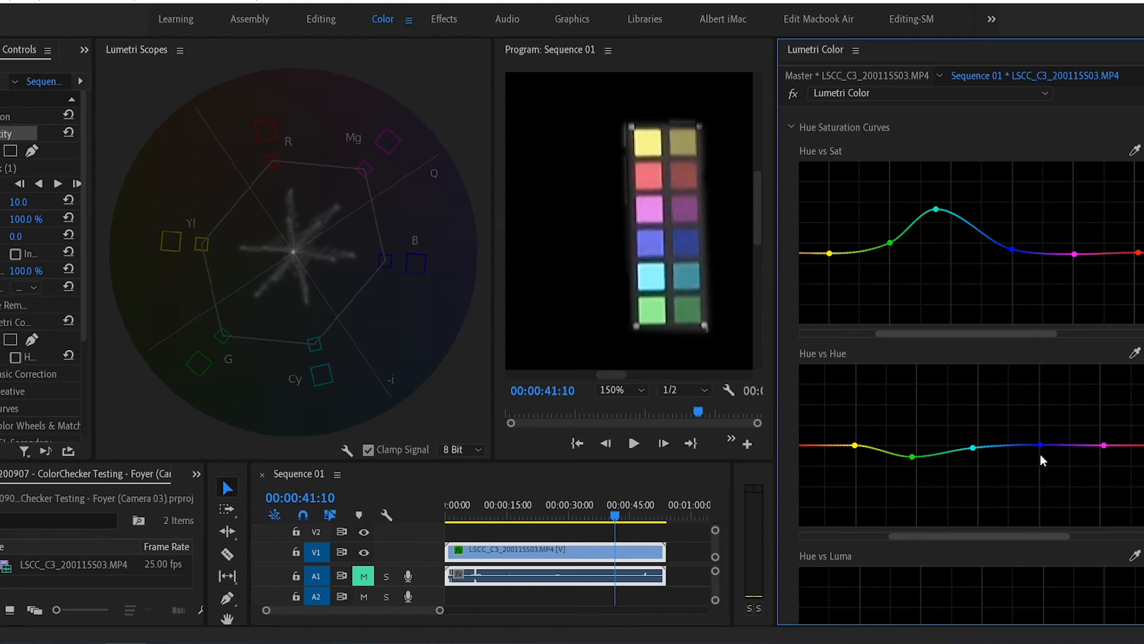
{"action": "mouse_move", "coordinate": [1099, 465]}
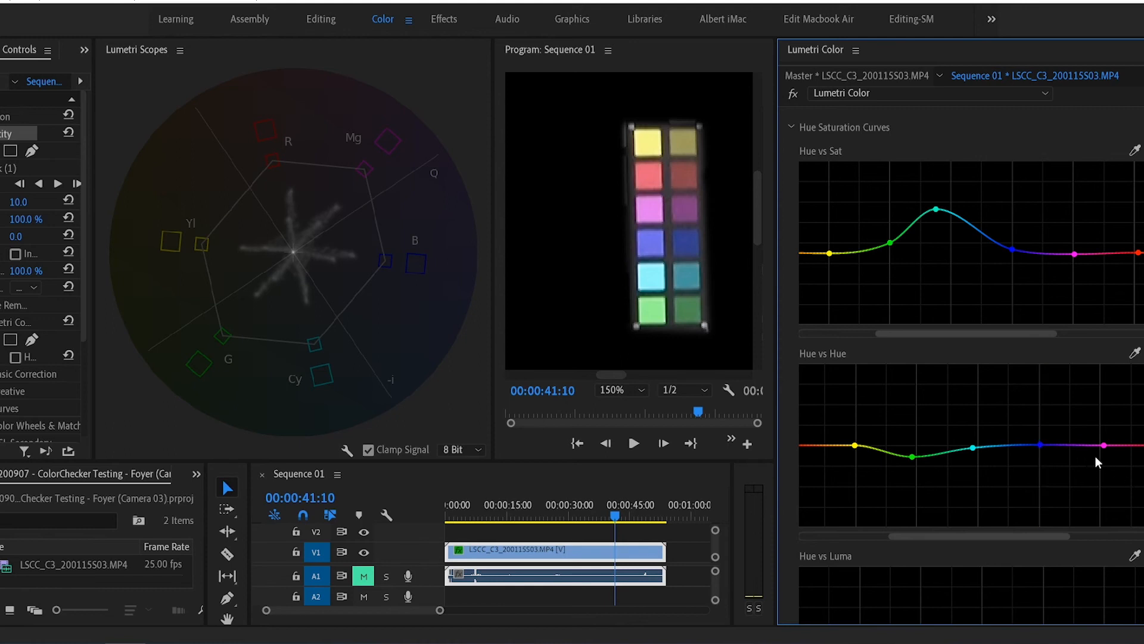
{"action": "mouse_move", "coordinate": [1052, 491]}
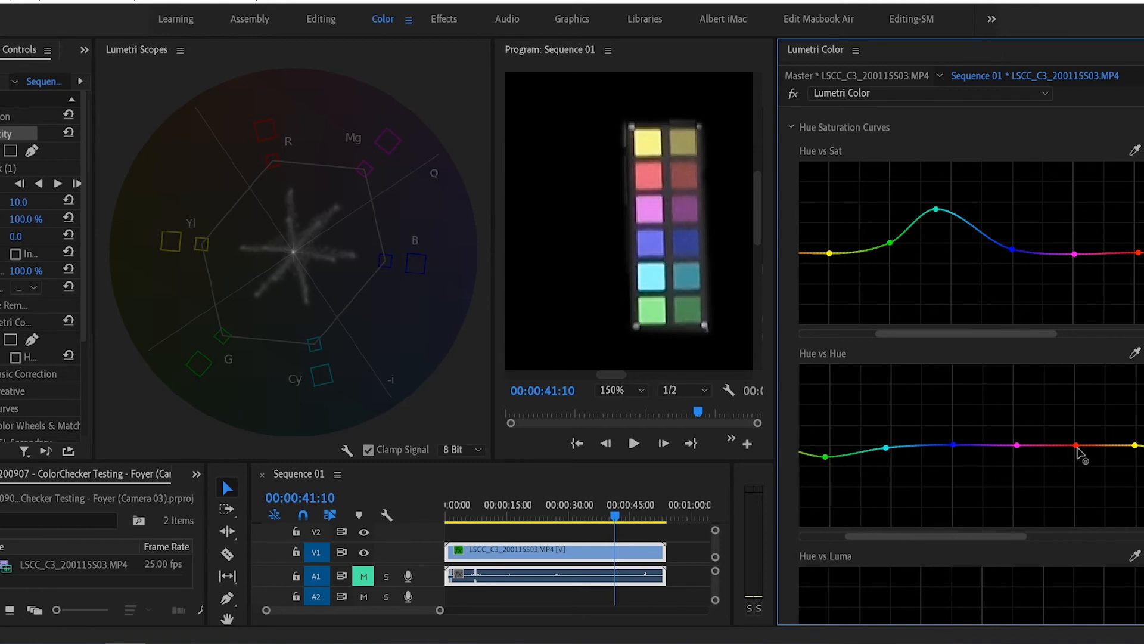
{"action": "left_click", "coordinate": [1074, 446]}
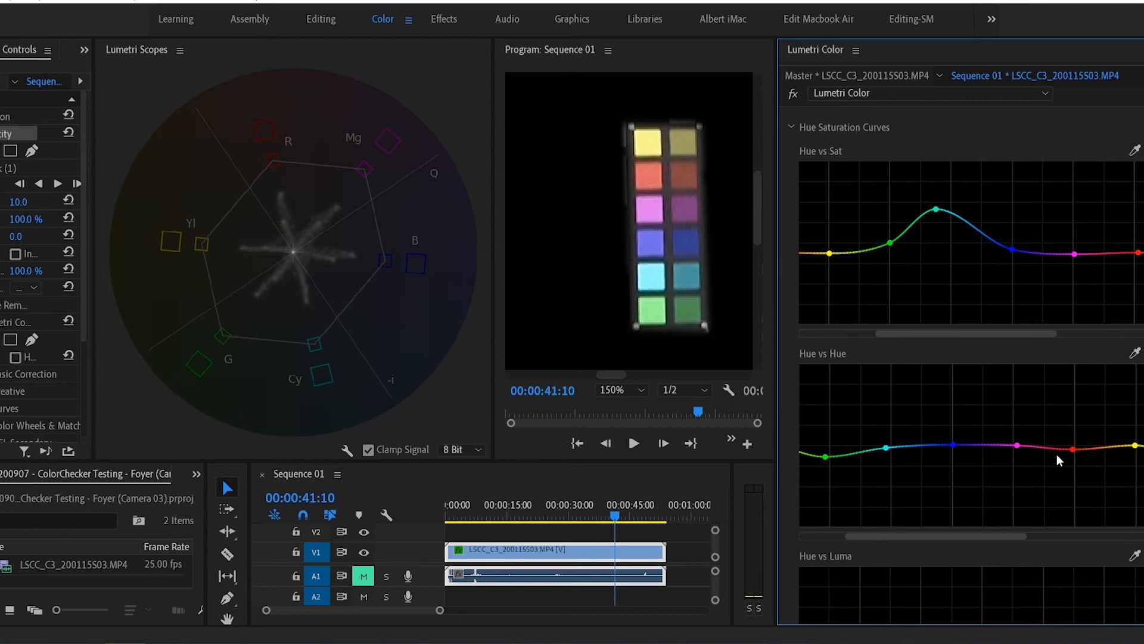
{"action": "mouse_move", "coordinate": [1055, 467]}
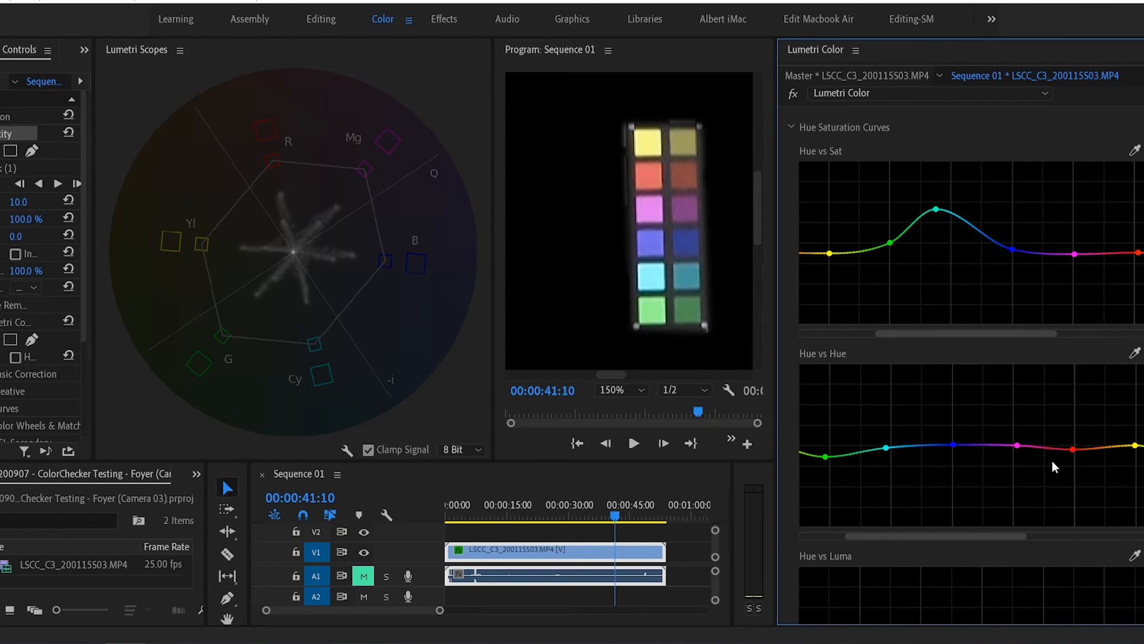
{"action": "mouse_move", "coordinate": [1058, 496]}
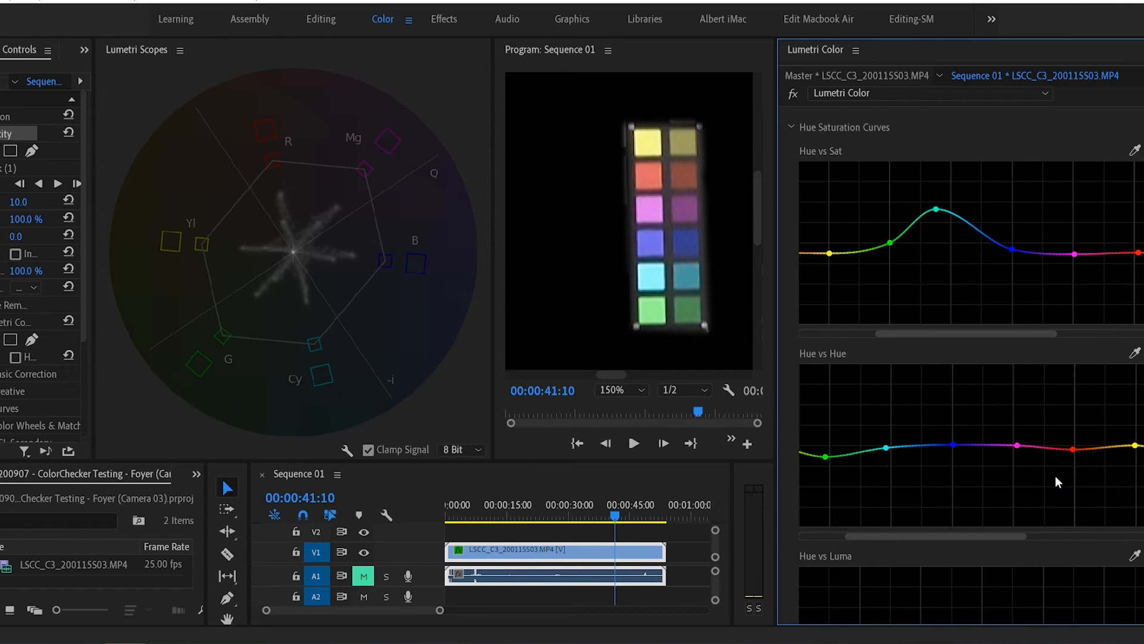
{"action": "mouse_move", "coordinate": [1023, 329]}
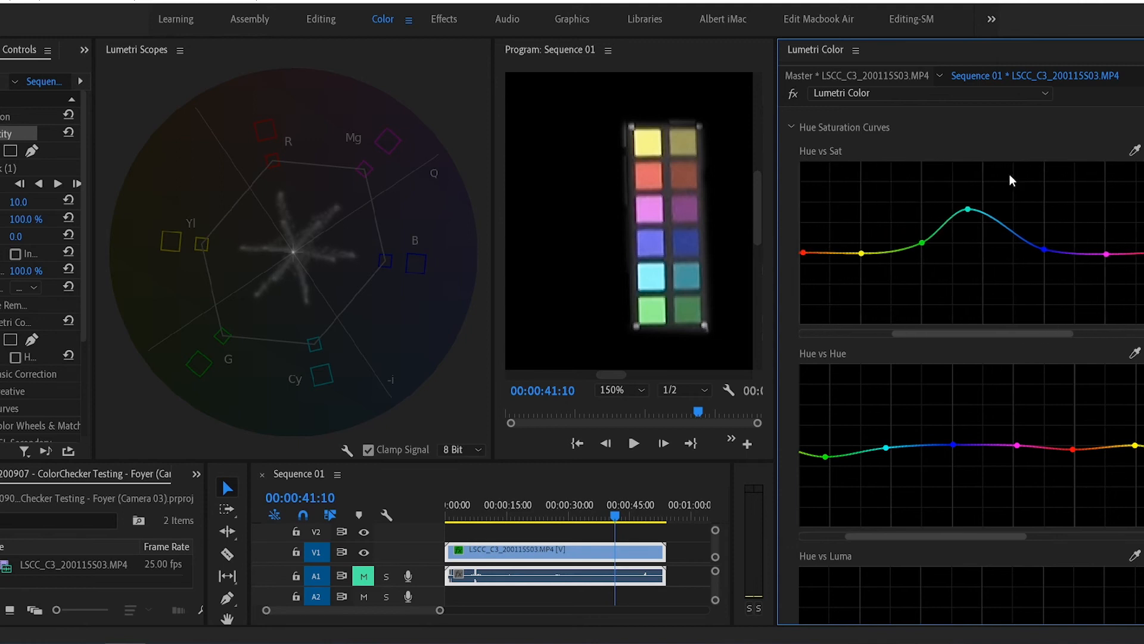
{"action": "mouse_move", "coordinate": [968, 225]}
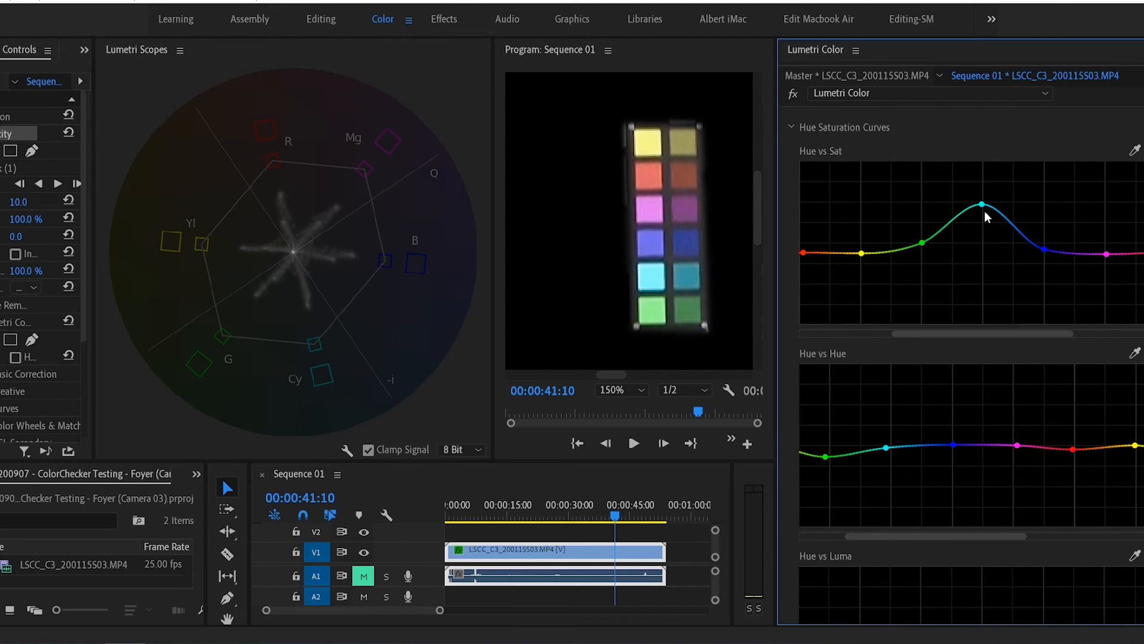
{"action": "mouse_move", "coordinate": [1047, 254]}
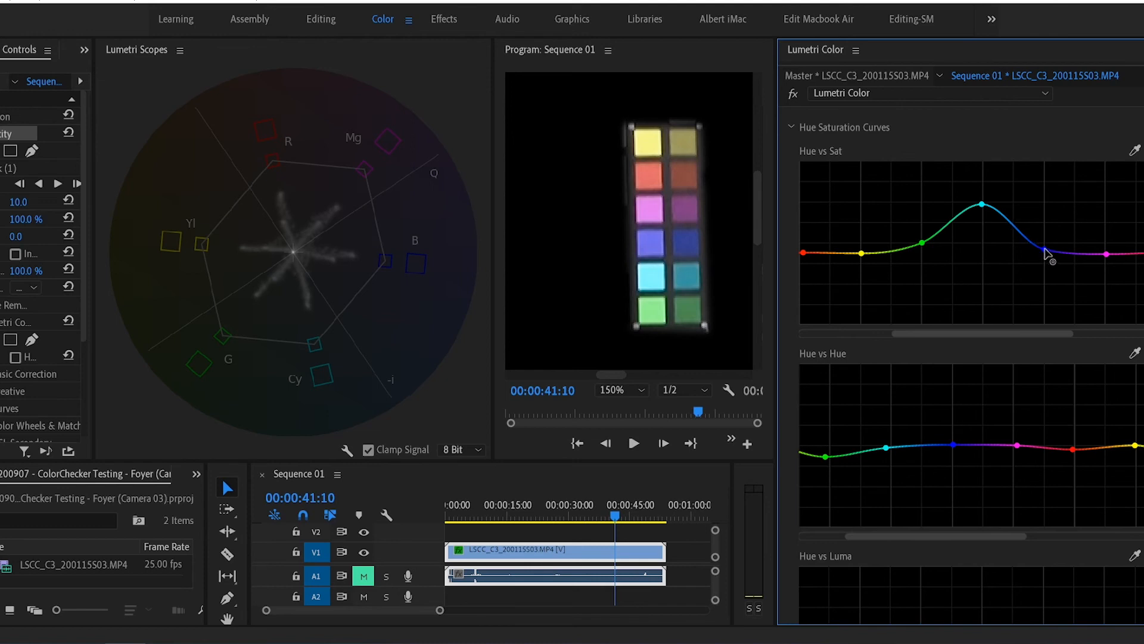
- Lift the blue point on Hue vs Sat slightly and fit the frame in the Program monitor
{"action": "left_click", "coordinate": [1043, 250]}
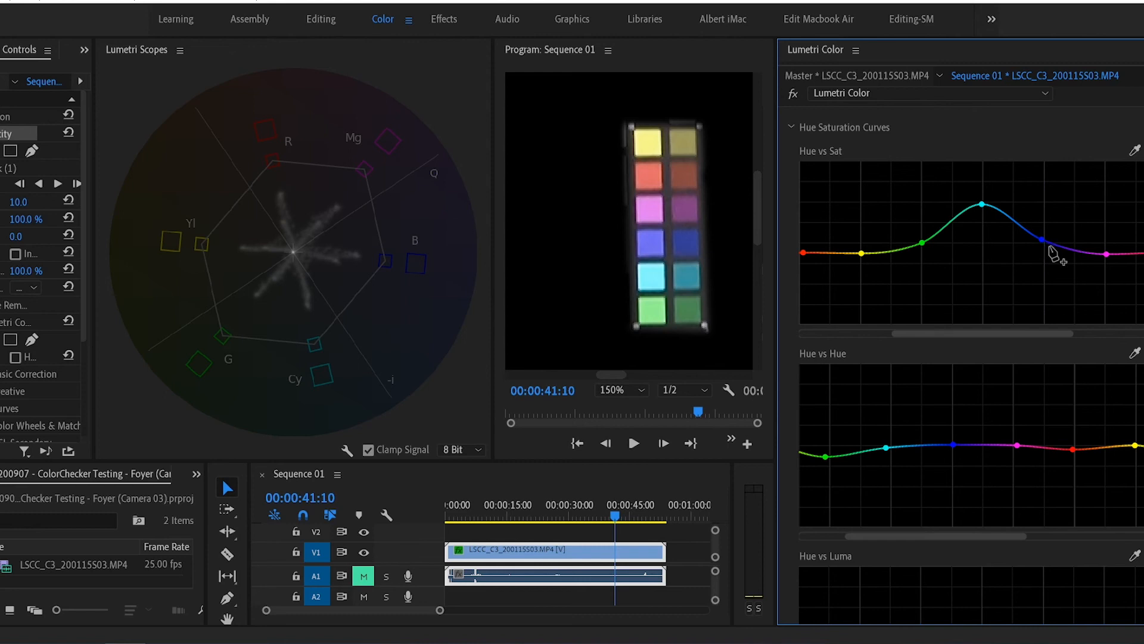
{"action": "mouse_move", "coordinate": [865, 257]}
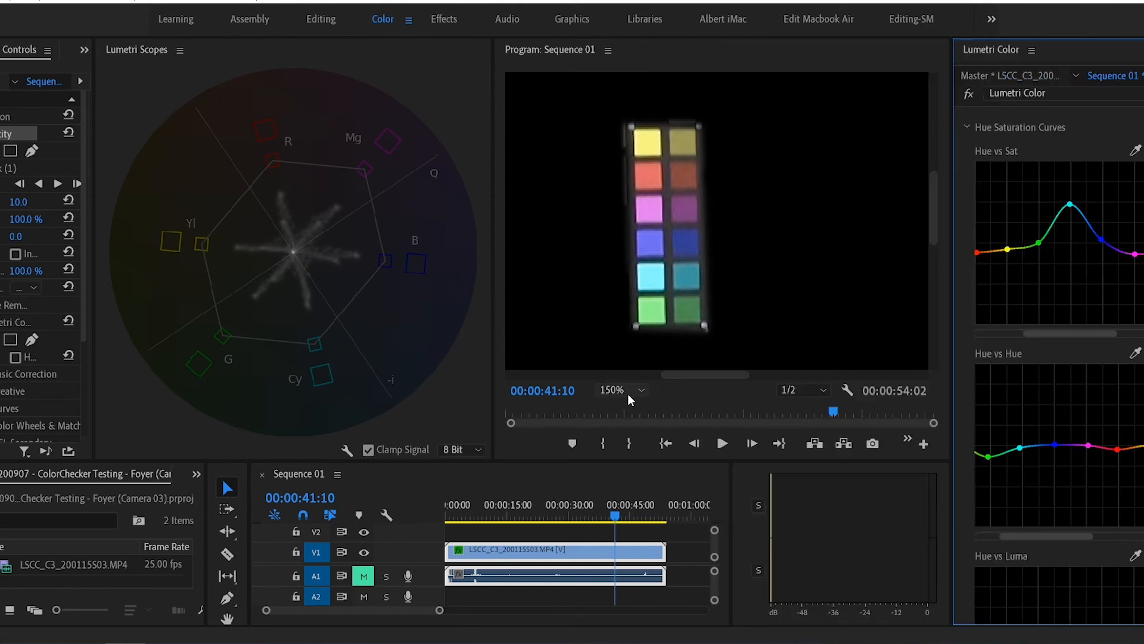
{"action": "left_click", "coordinate": [621, 389]}
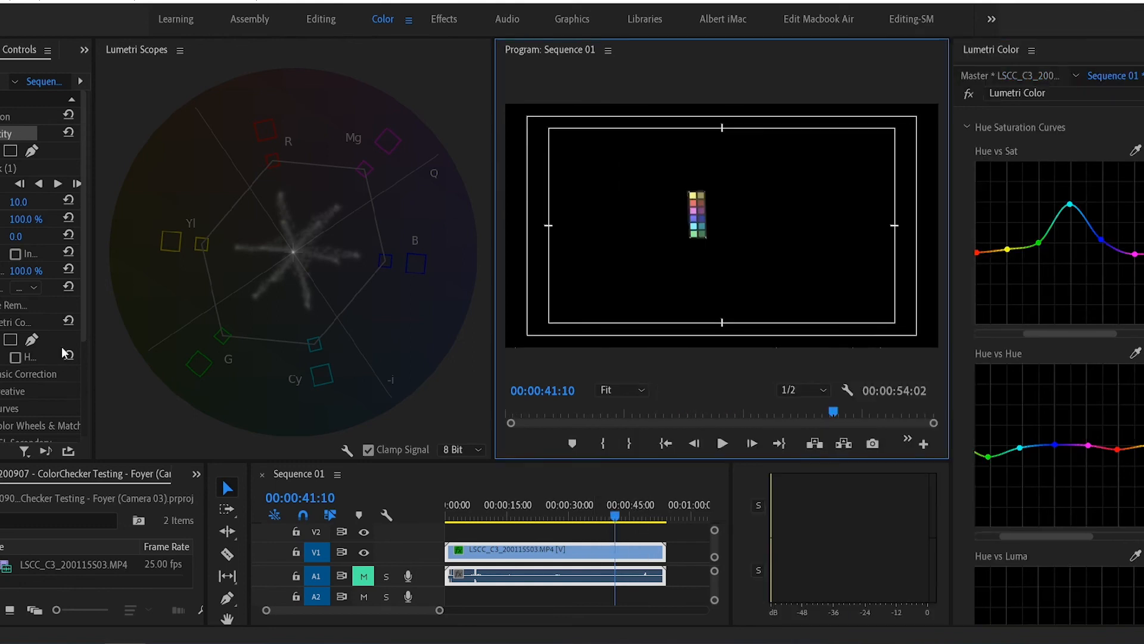